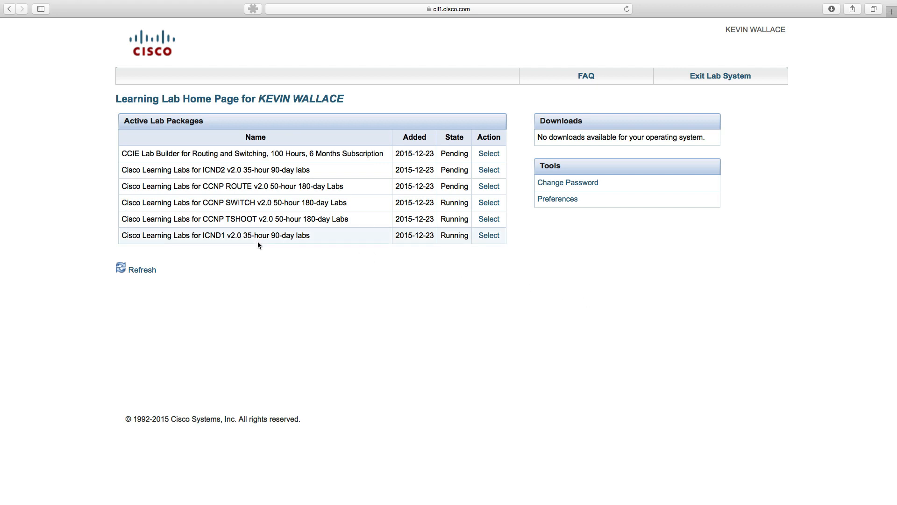
# Step: Review the CCIE Lab Builder and SWITCH packages, then select the ICND1 lab package
pyautogui.doubleClick(212, 235)
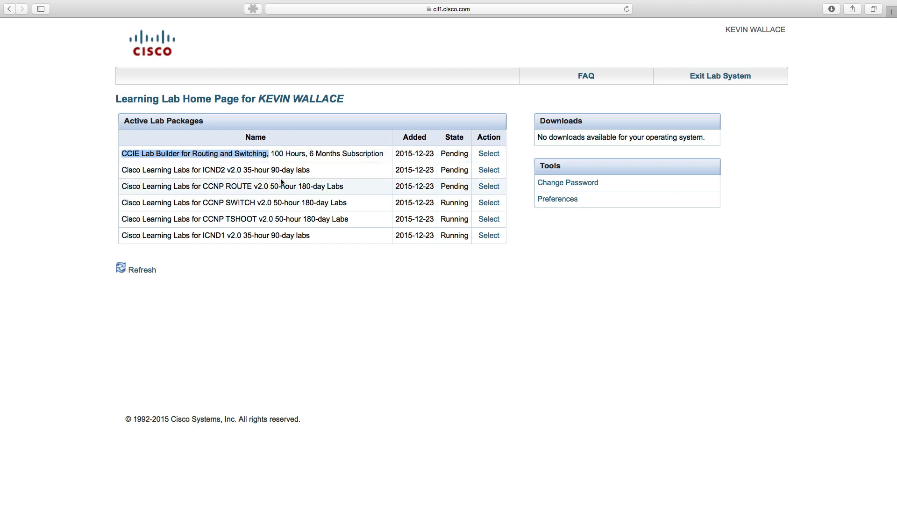
pyautogui.moveTo(263, 194)
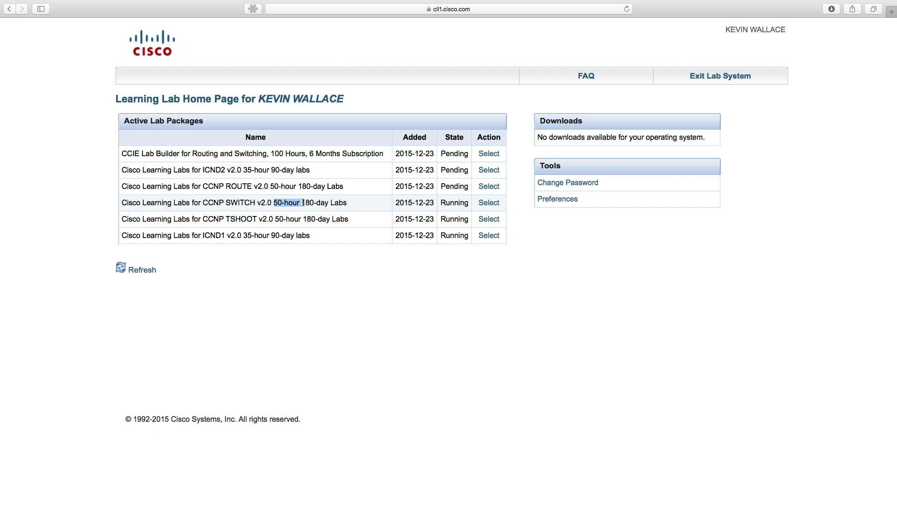
pyautogui.moveTo(303, 203); pyautogui.dragTo(348, 203)
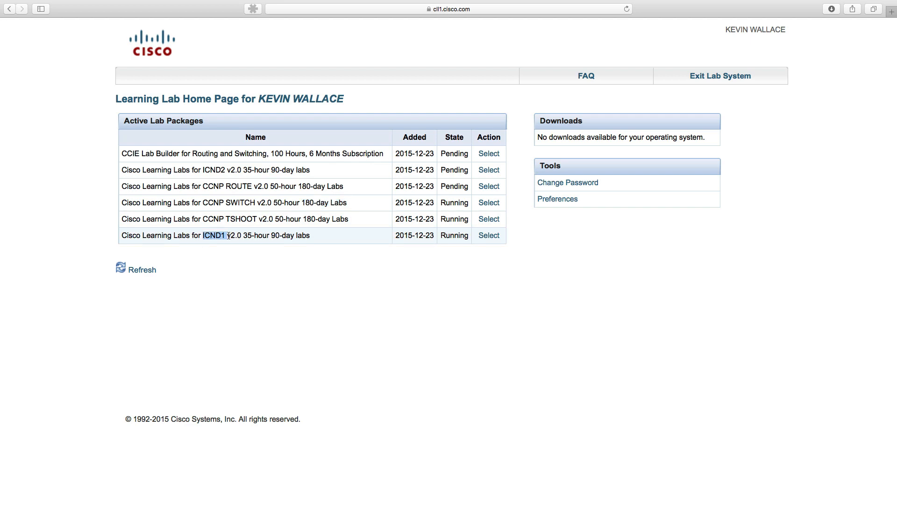
pyautogui.click(489, 236)
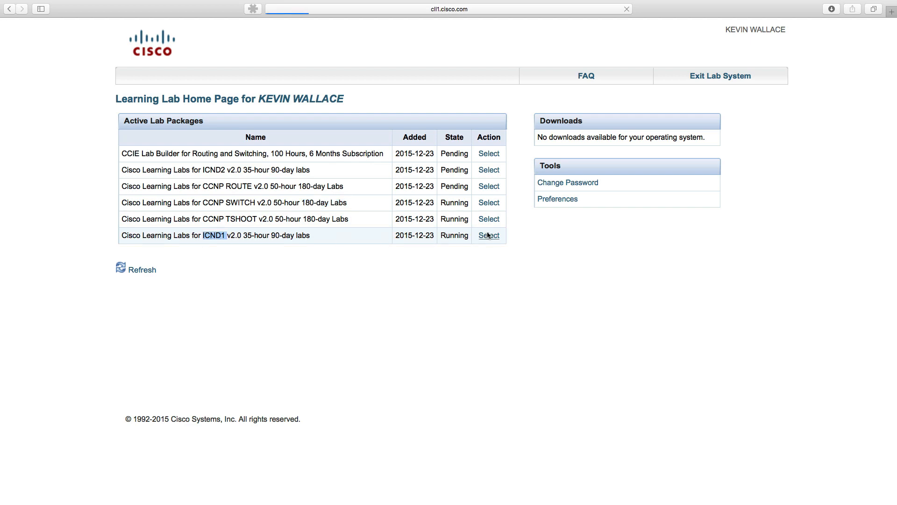
pyautogui.click(489, 236)
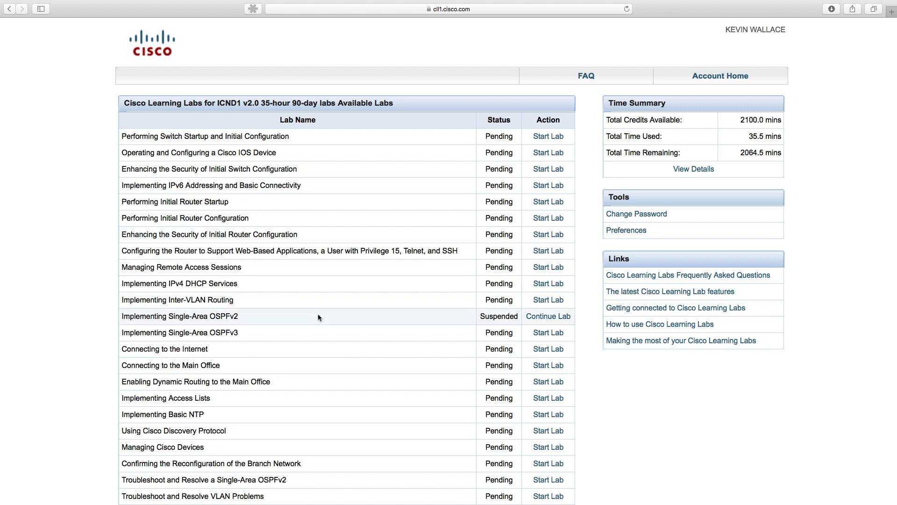
# Step: Continue the suspended Implementing Single-Area OSPFv2 lab and resume its running session
pyautogui.doubleClick(175, 316)
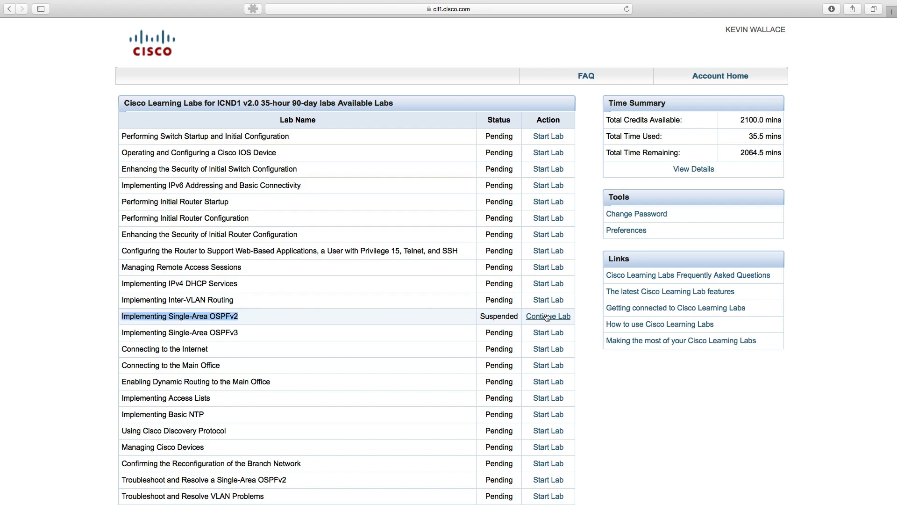
pyautogui.click(548, 317)
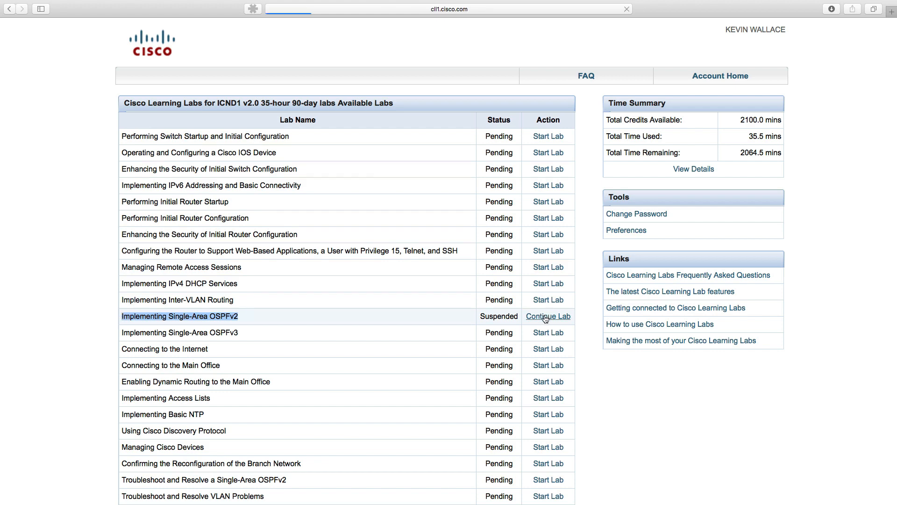
pyautogui.click(548, 316)
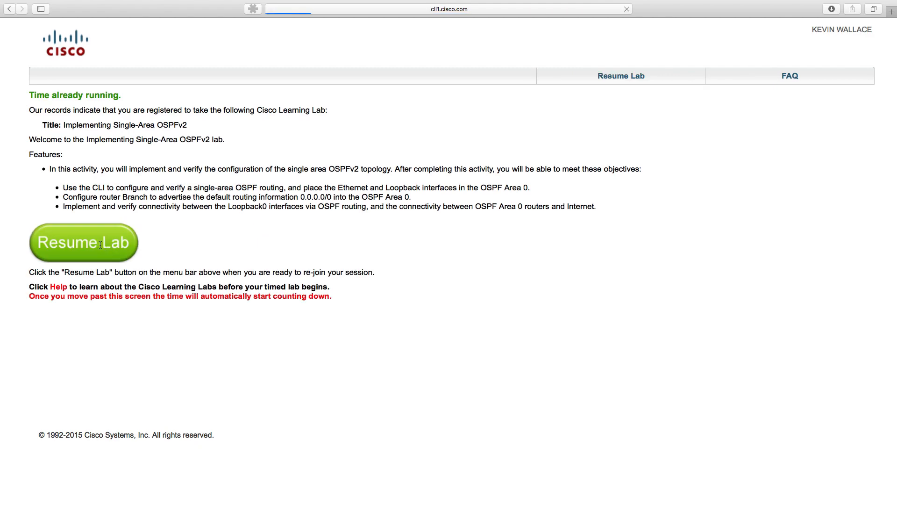
pyautogui.click(83, 243)
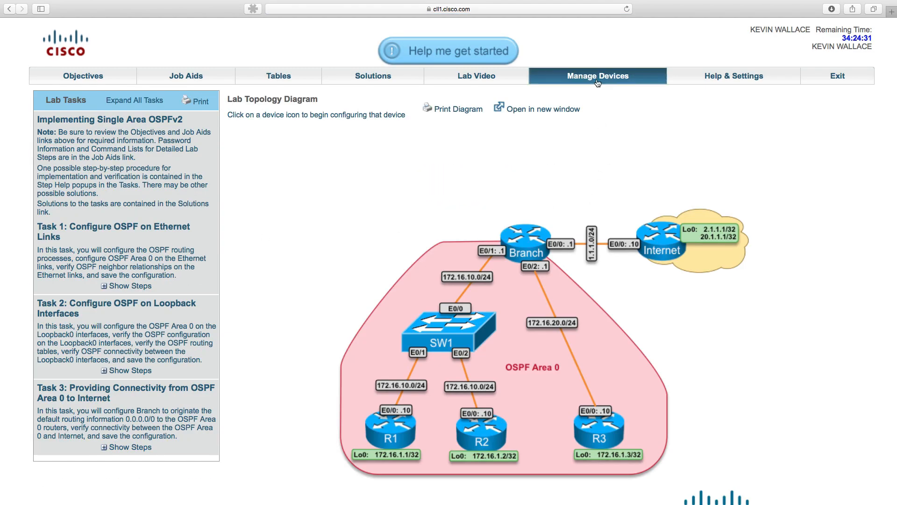
# Step: Check the Device Manager shows all six devices up, then return to the topology diagram
pyautogui.click(597, 75)
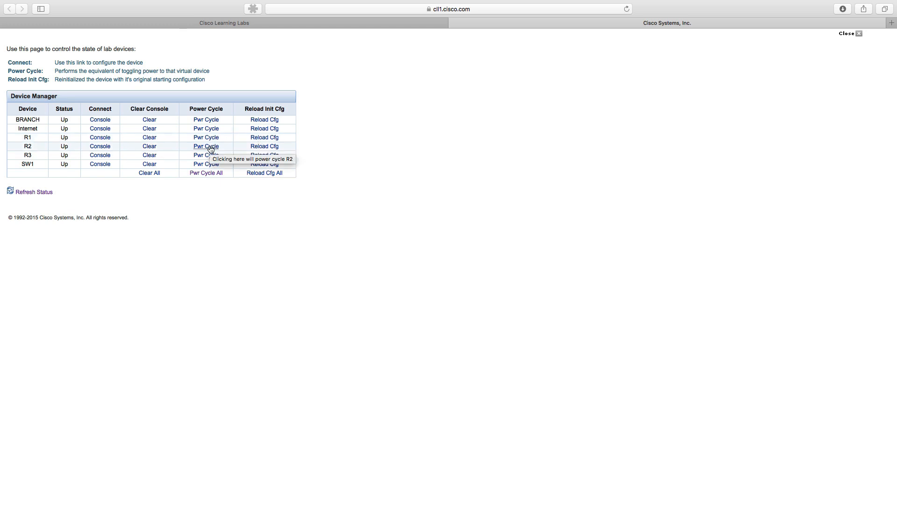
pyautogui.moveTo(188, 26)
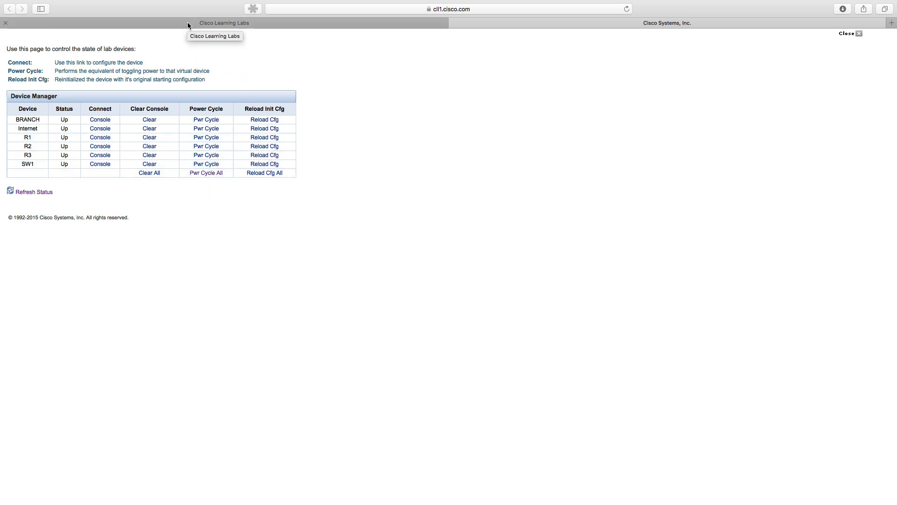
pyautogui.click(848, 33)
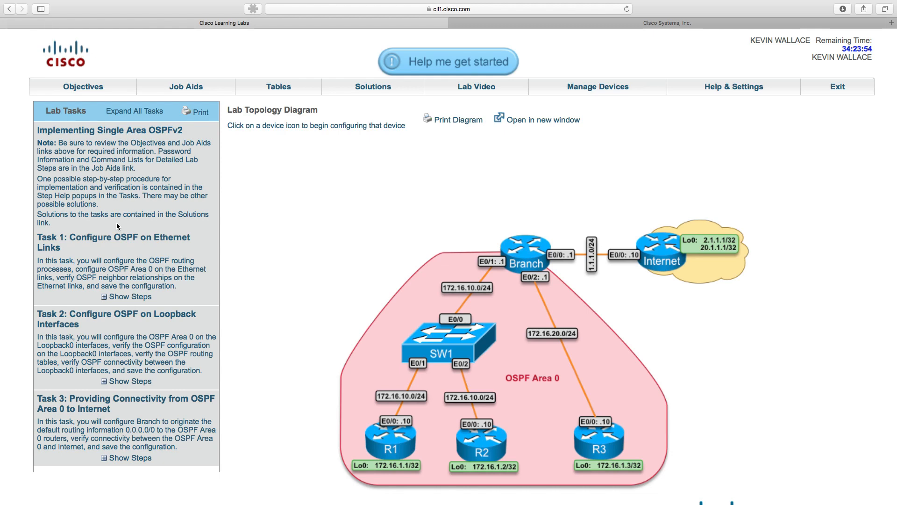
pyautogui.moveTo(182, 232)
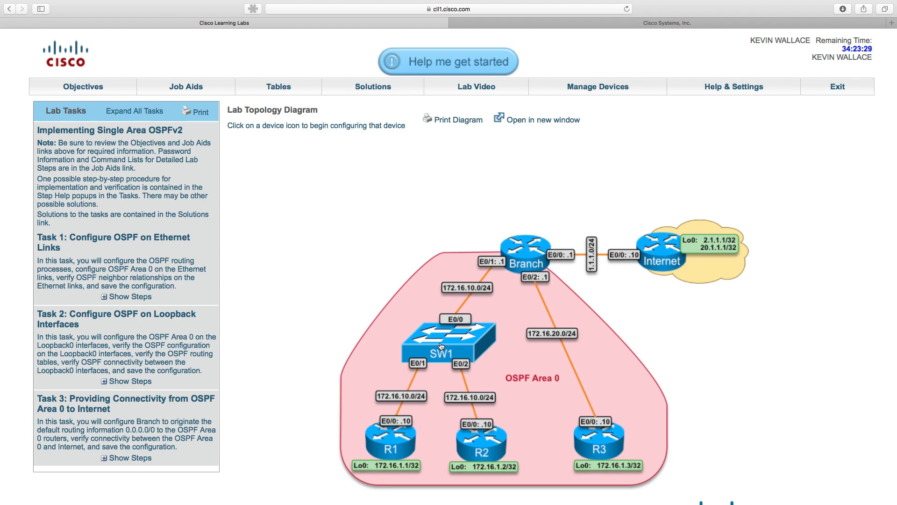
pyautogui.moveTo(386, 111)
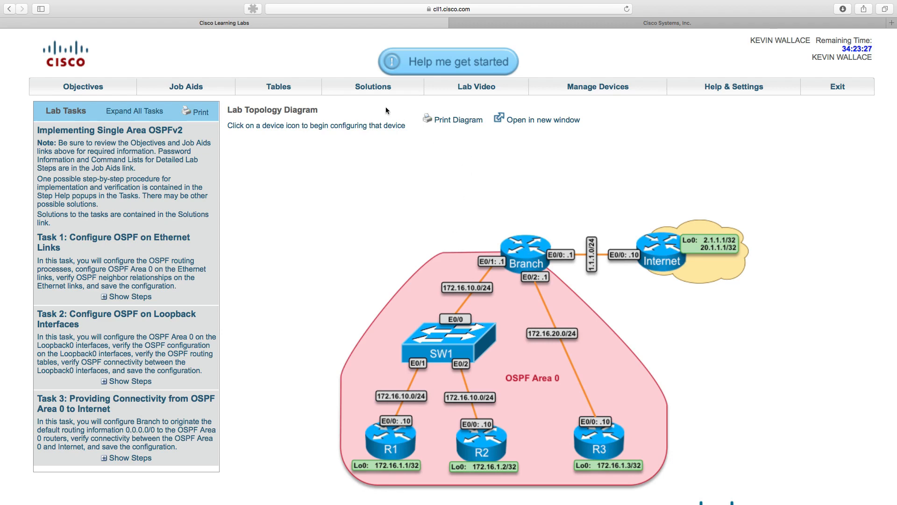
# Step: Bring up the lab's Solutions page in the second browser tab
pyautogui.click(373, 86)
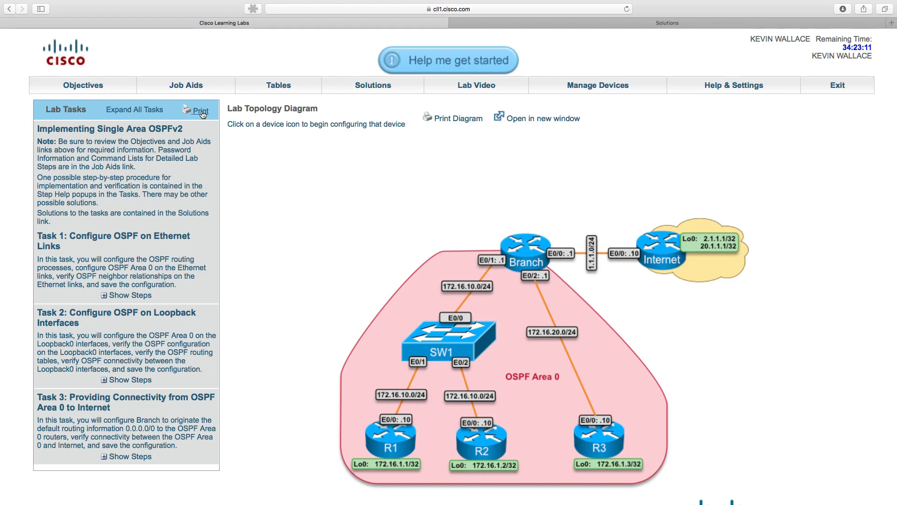
pyautogui.moveTo(167, 219)
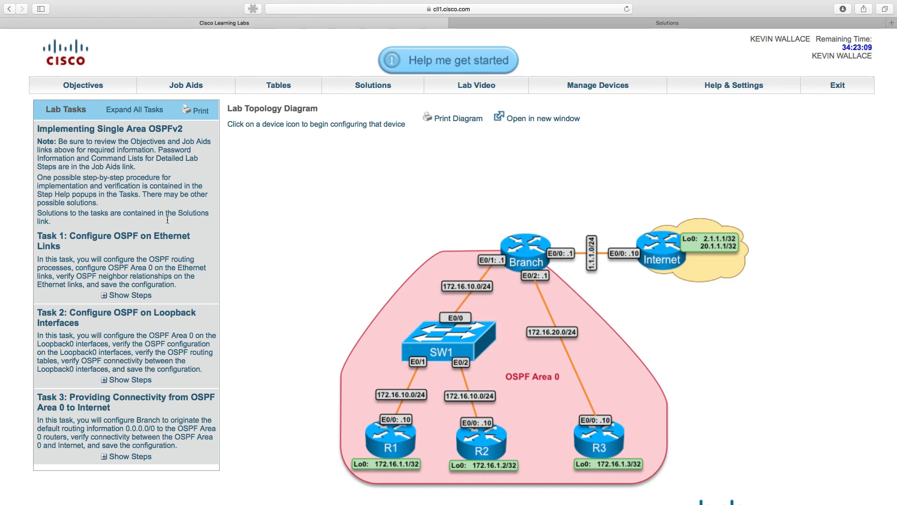
pyautogui.scroll(-3)
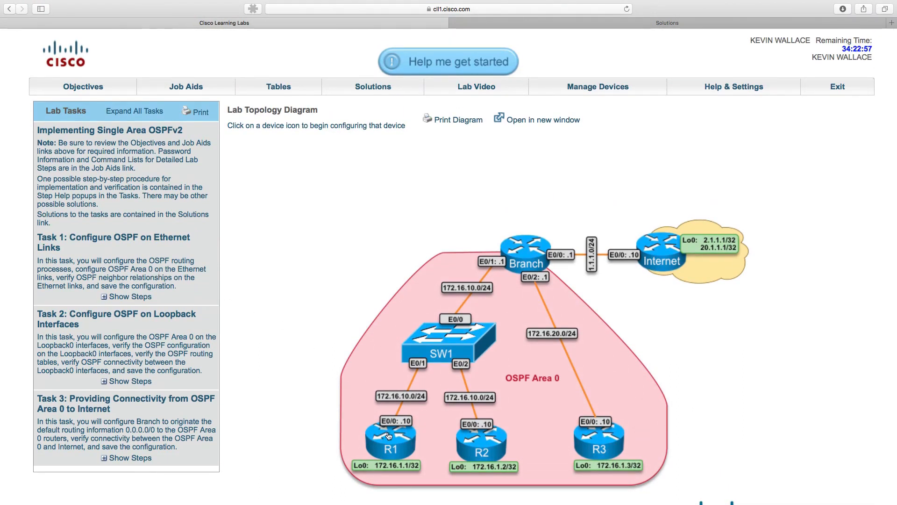
# Step: Launch a console session to router R1 from the topology diagram
pyautogui.click(390, 440)
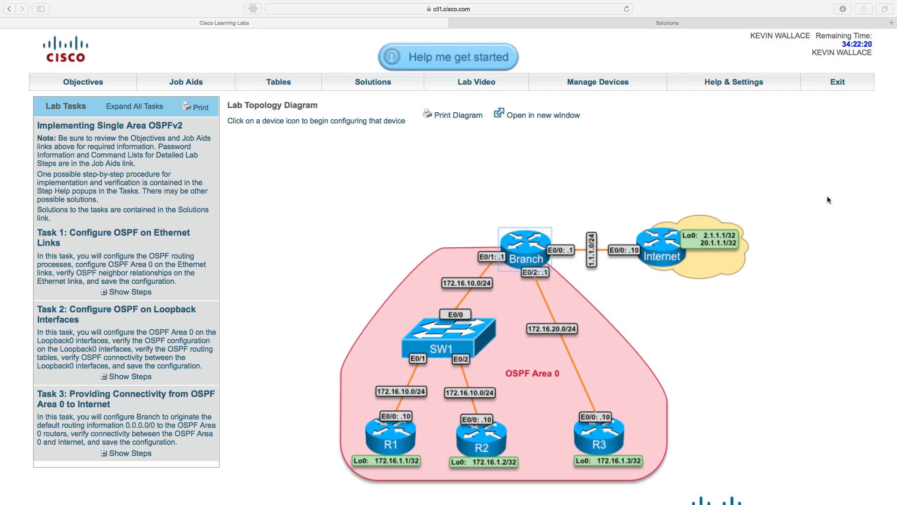
pyautogui.moveTo(668, 150)
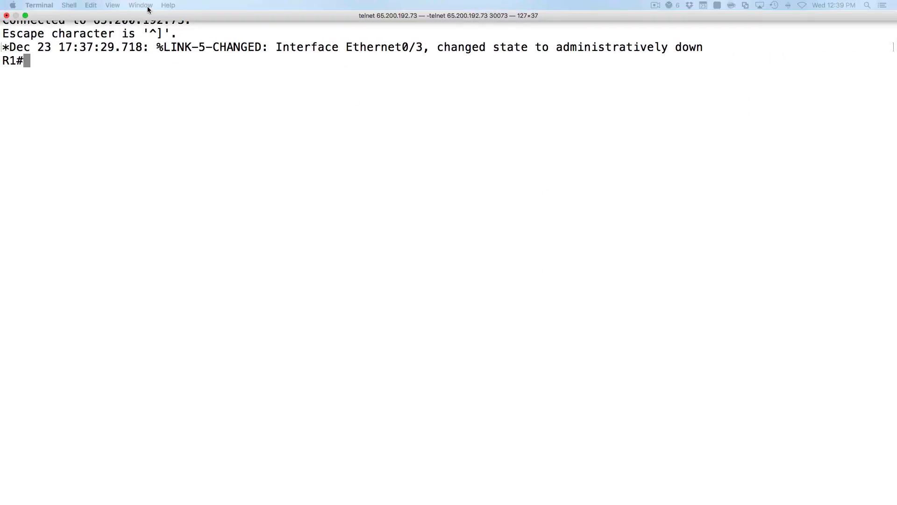
# Step: Combine the console windows into tabs and title the sessions SW1 and BRANCH
pyautogui.click(140, 5)
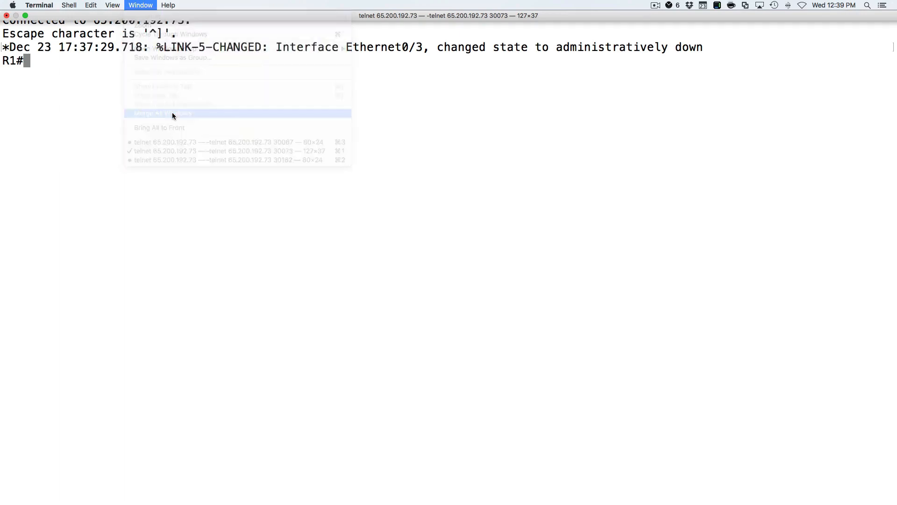
pyautogui.click(166, 113)
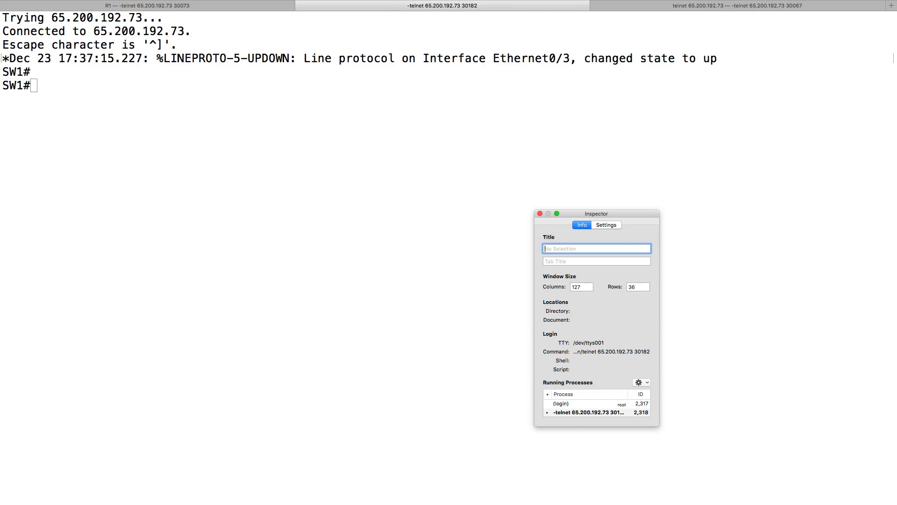
pyautogui.write('SW1')
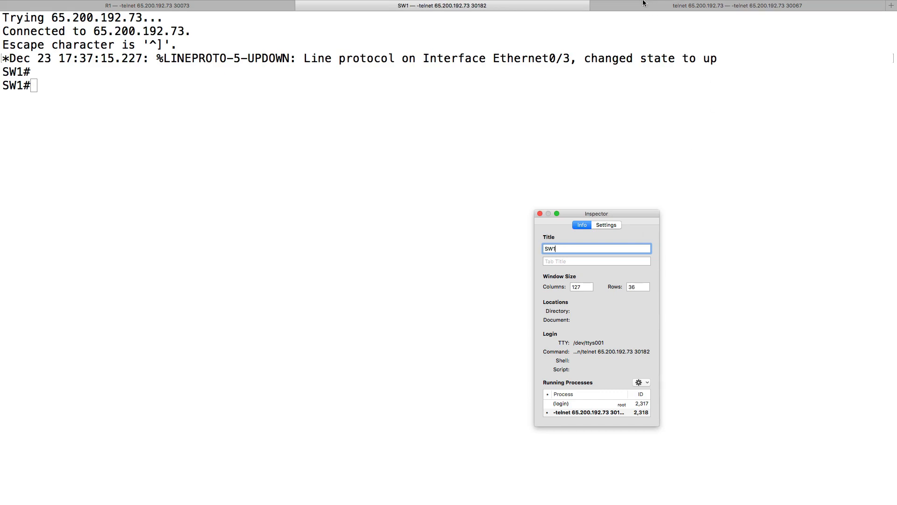
pyautogui.click(738, 6)
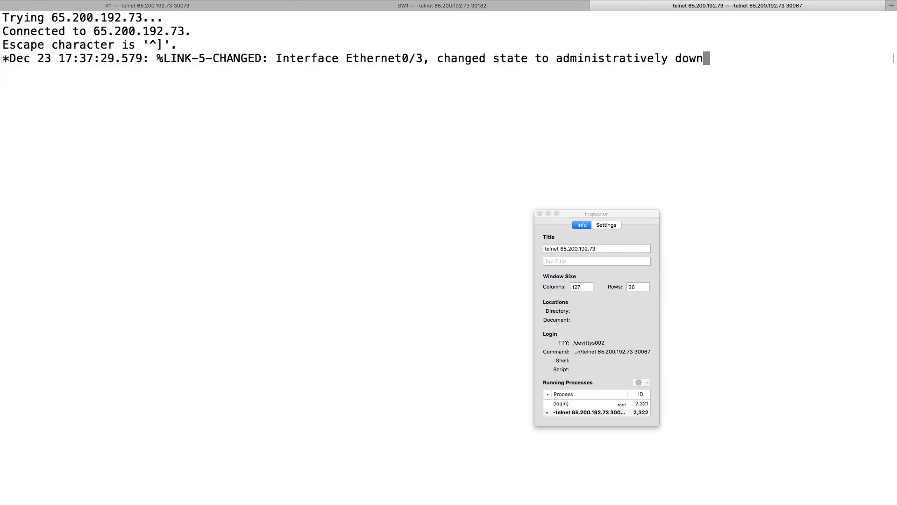
pyautogui.click(595, 248)
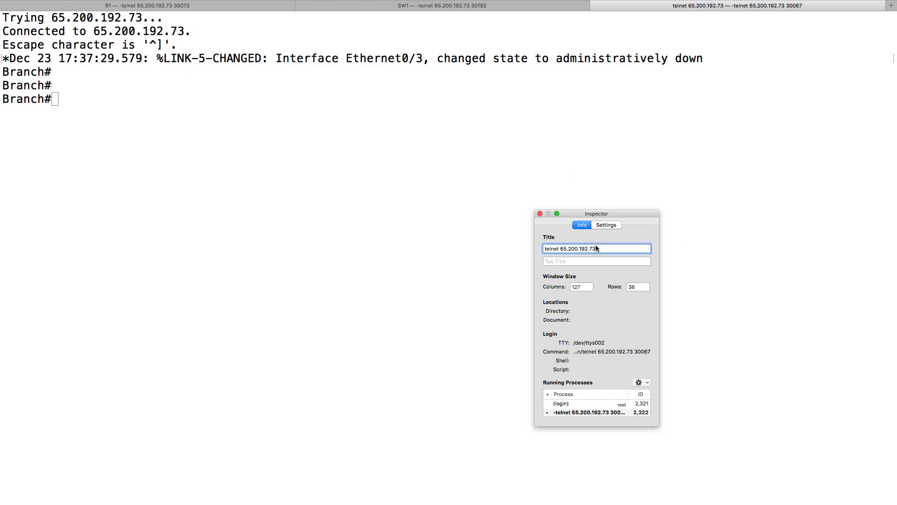
pyautogui.write('BRANCH')
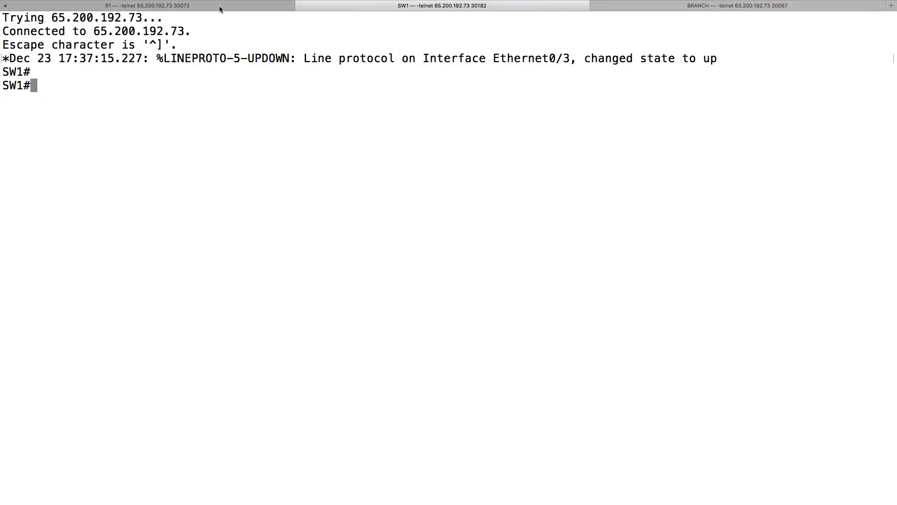
pyautogui.click(738, 6)
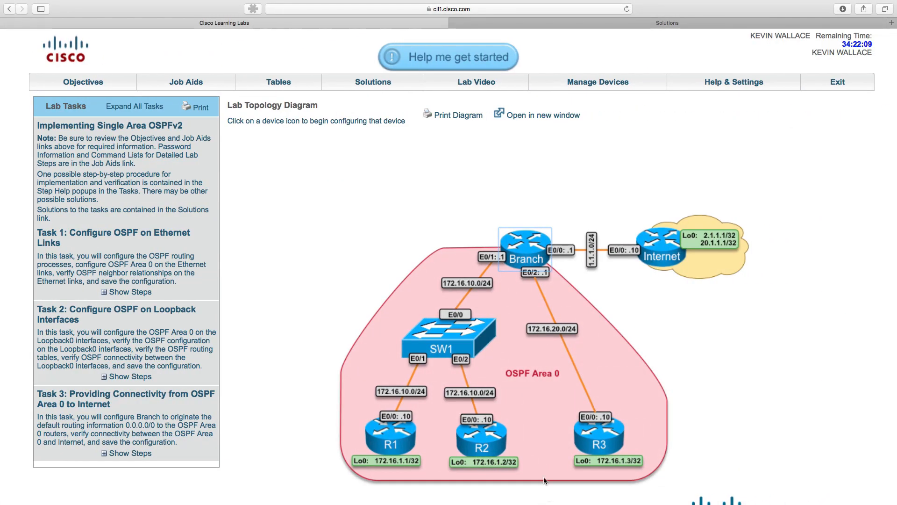
pyautogui.moveTo(520, 259)
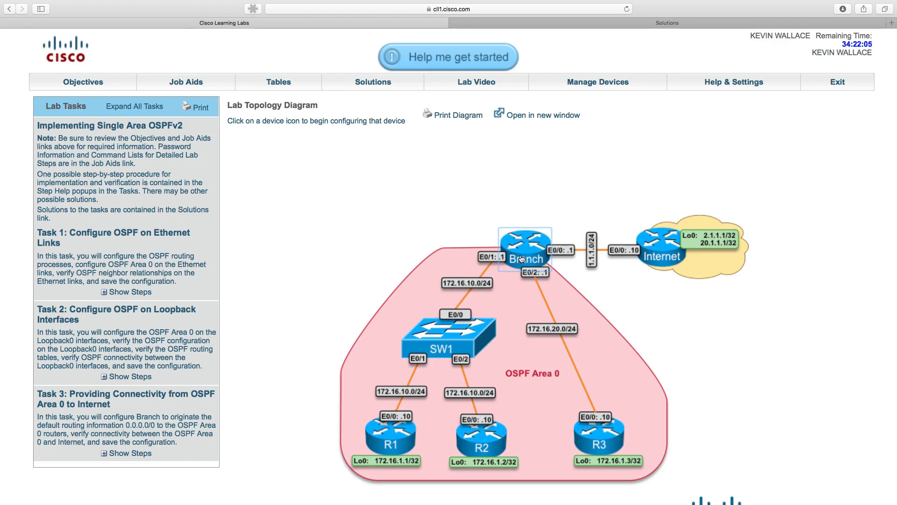
pyautogui.moveTo(431, 360)
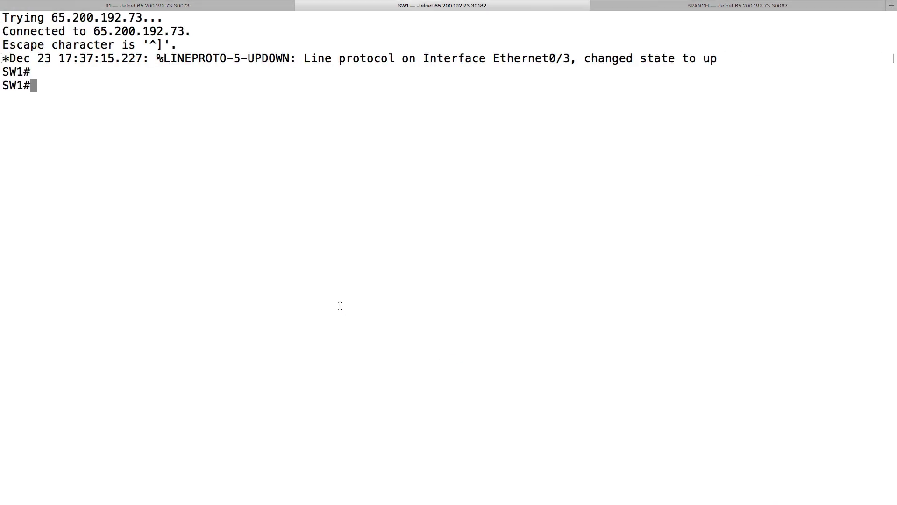
# Step: Run show vlan brief on SW1 and note its VLAN summary
pyautogui.write('show vlan brief')
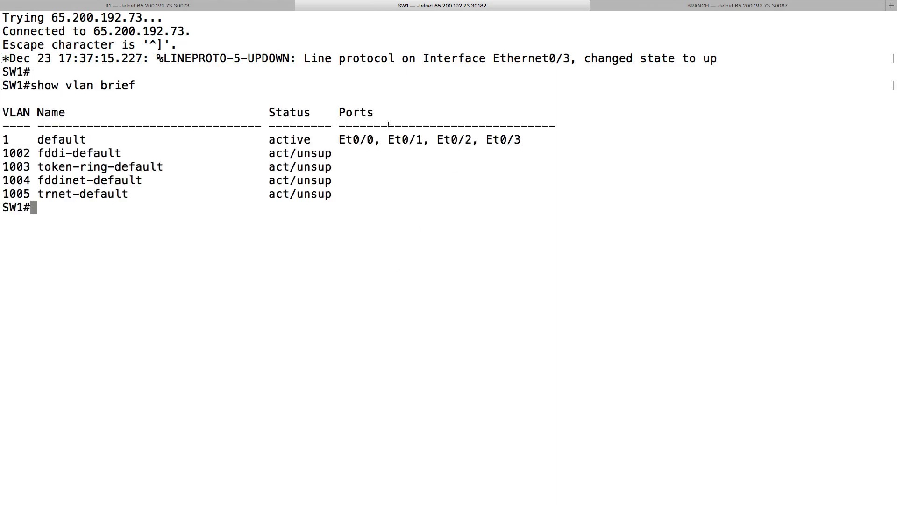
pyautogui.moveTo(338, 140); pyautogui.dragTo(520, 140)
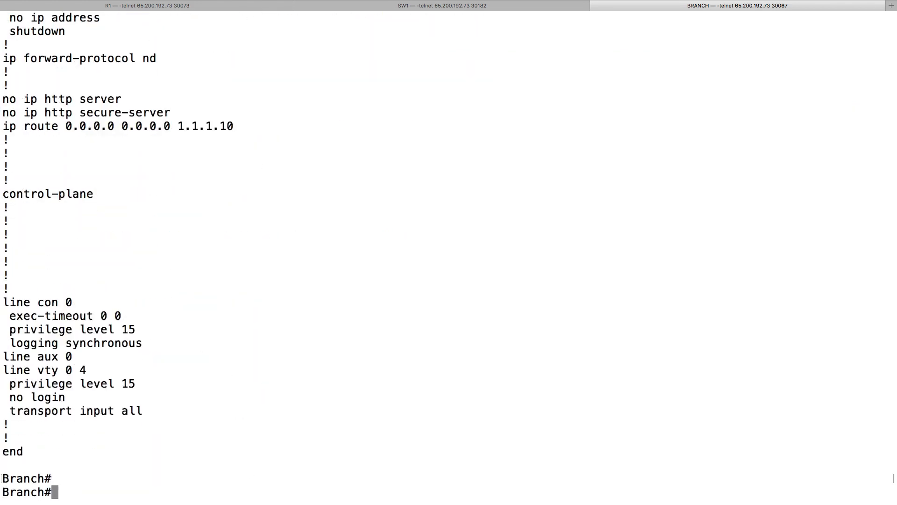
# Step: On Branch enter conf term, router ospf 1 and begin router-id 8.8.8.8
pyautogui.write('conf term')
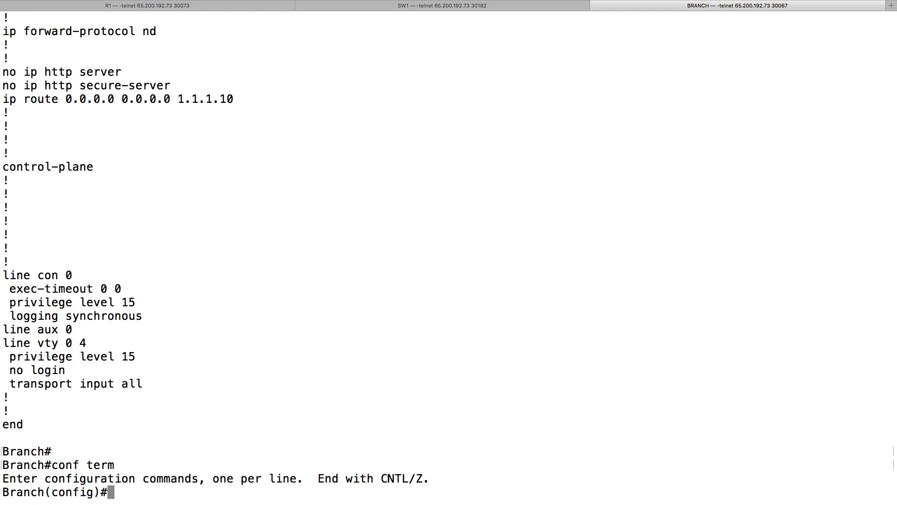
pyautogui.write('router o')
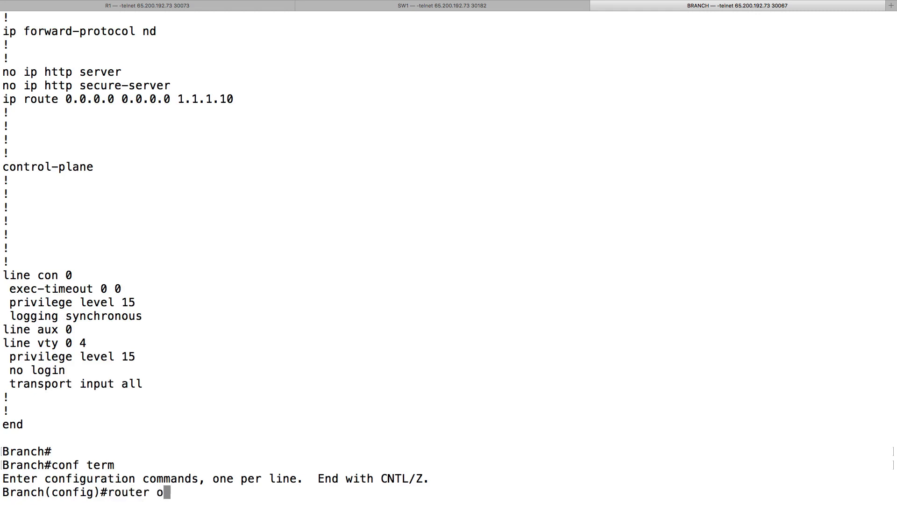
pyautogui.write('spf 1')
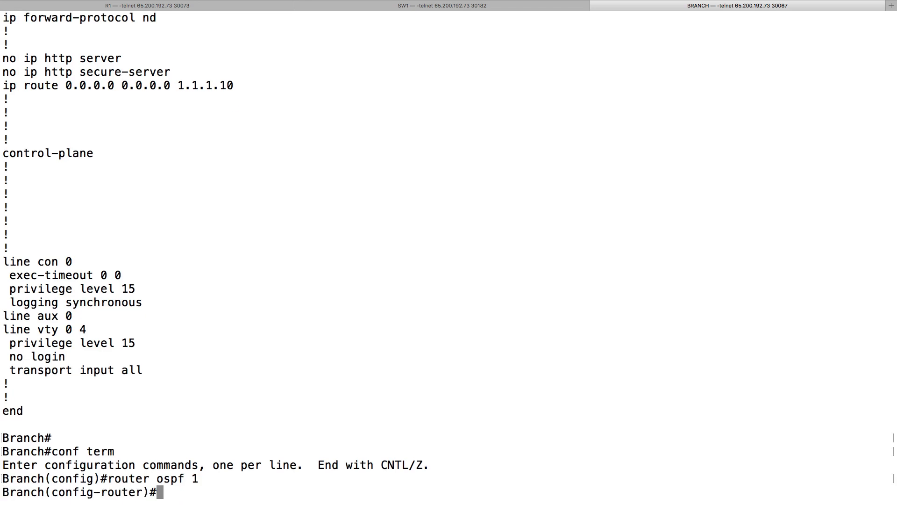
pyautogui.write('router-id')
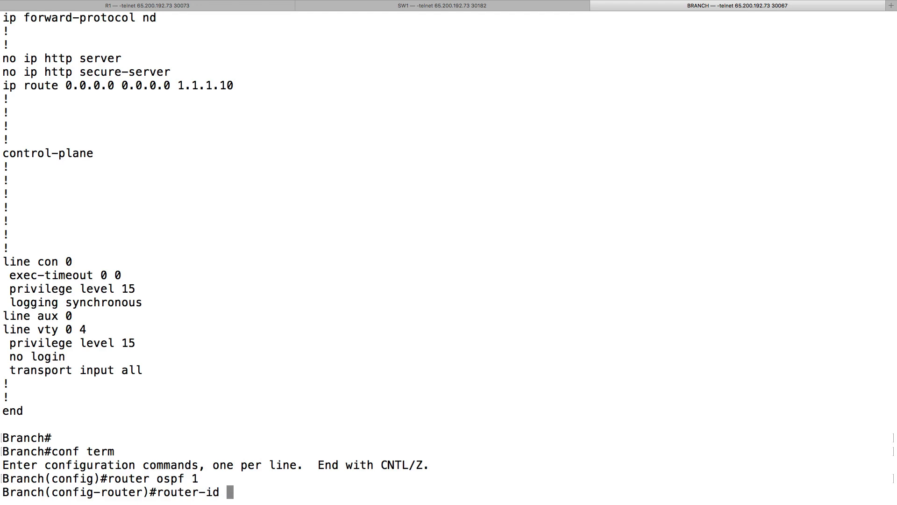
pyautogui.write('8.8.8.8')
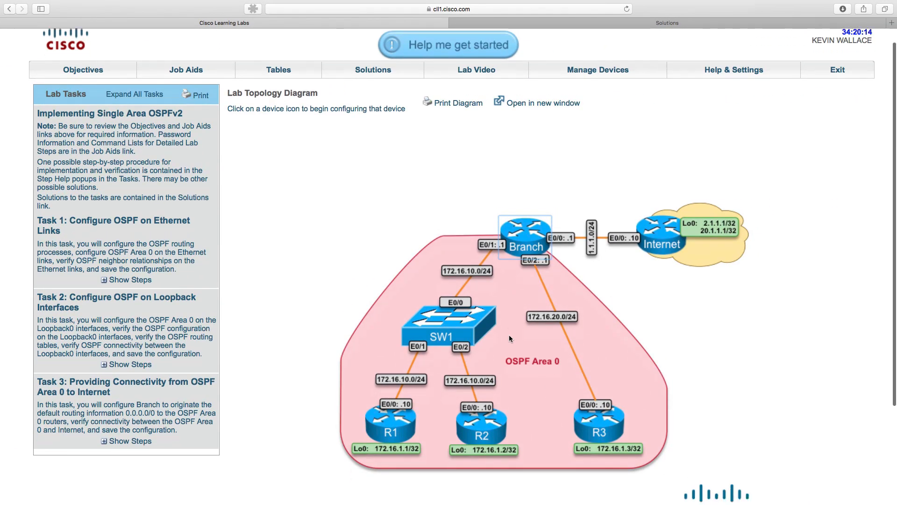
# Step: Scroll the topology diagram to inspect Branch's E0/1 172.16.10.0/24 link to SW1
pyautogui.scroll(-3)
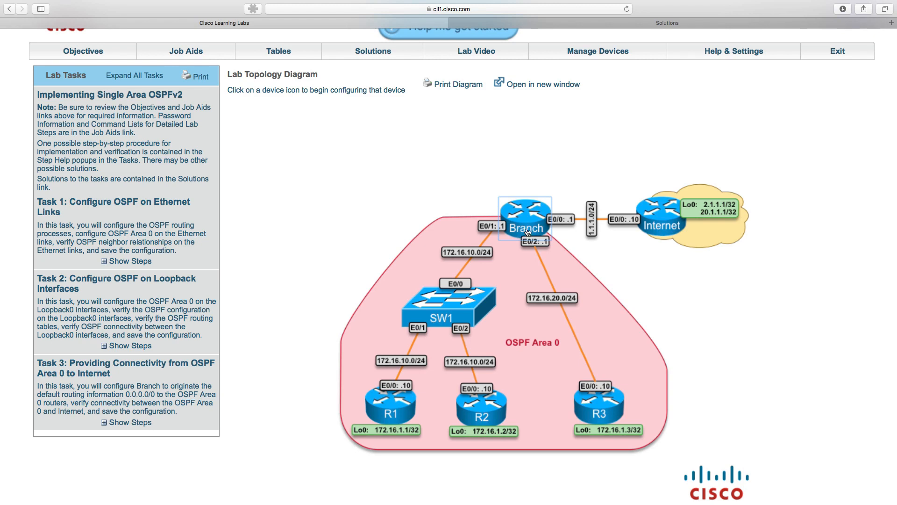
pyautogui.moveTo(451, 256)
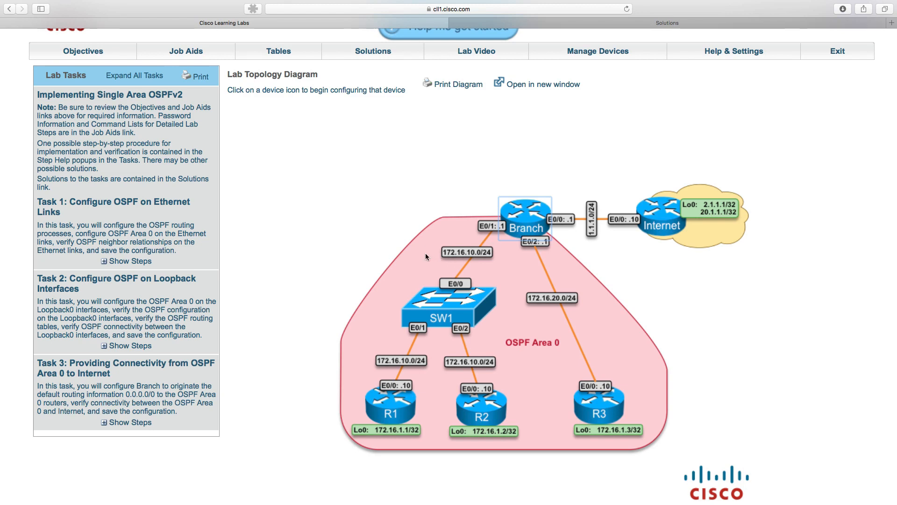
pyautogui.moveTo(496, 257)
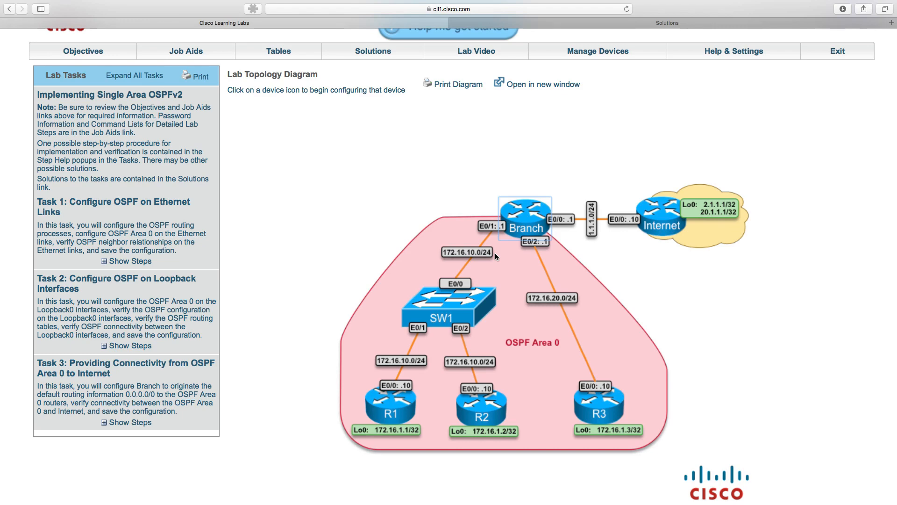
pyautogui.moveTo(449, 258)
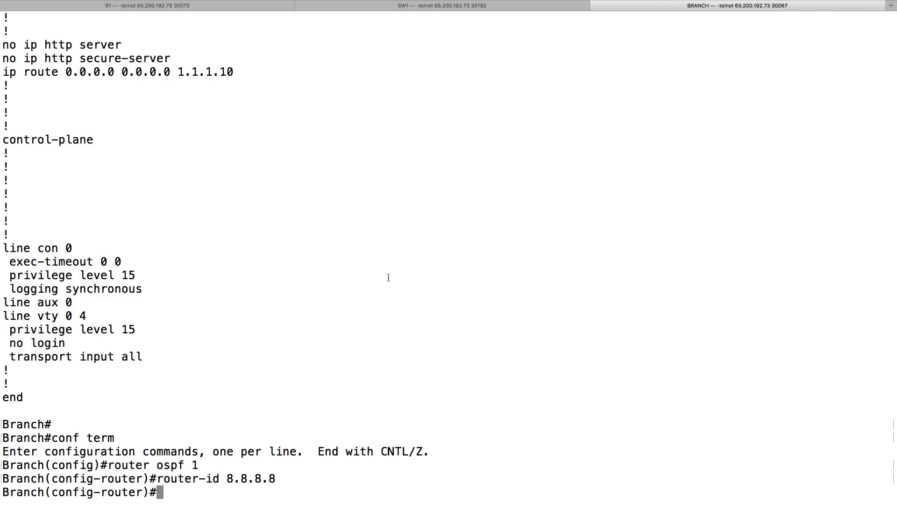
# Step: Add network 172.16.10.0 0.0.0.255 area 0 to Branch's OSPF process 1
pyautogui.write('network')
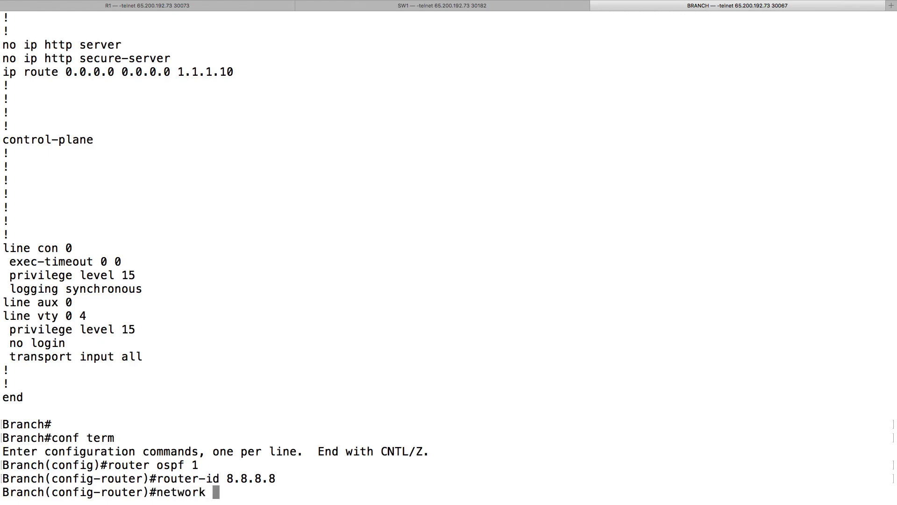
pyautogui.write('172.16.1')
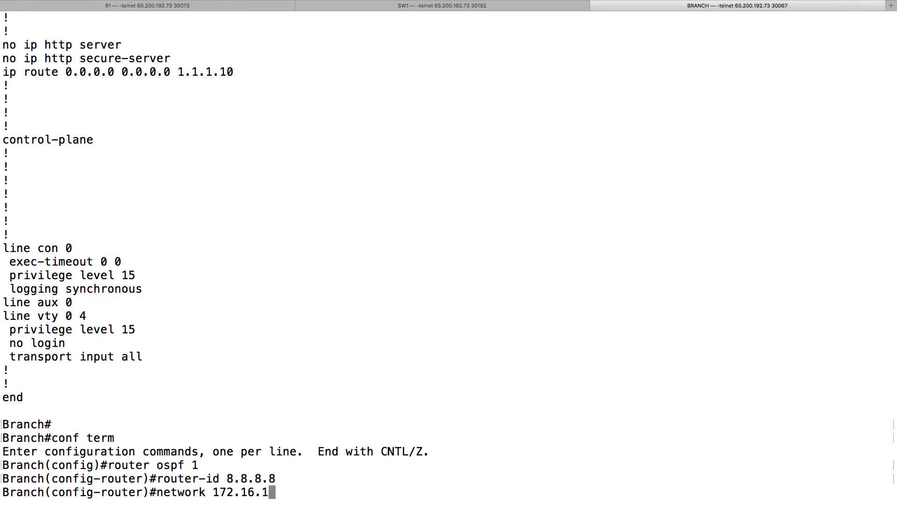
pyautogui.write('0.0')
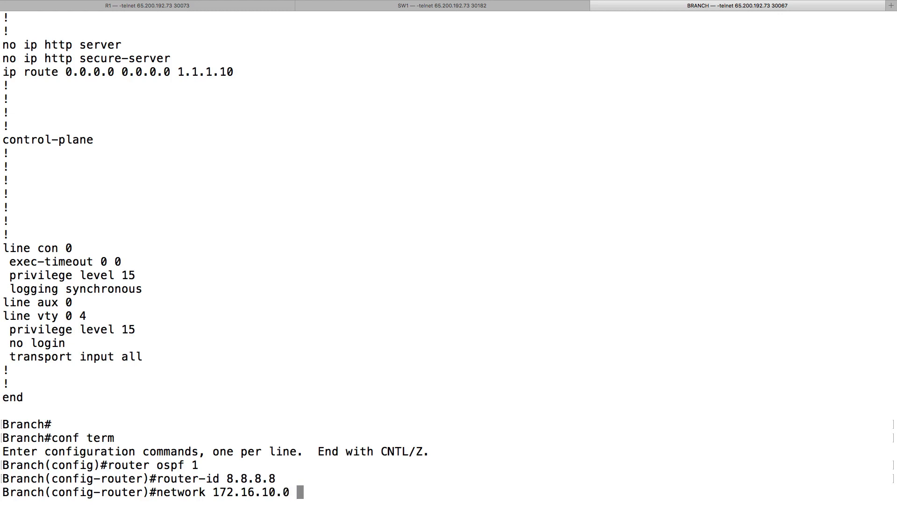
pyautogui.write('0.0.0.25')
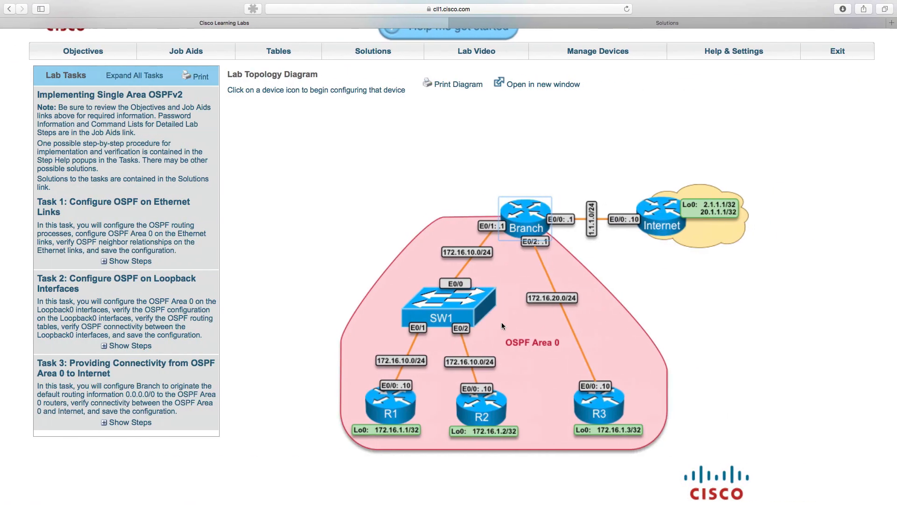
pyautogui.moveTo(539, 307)
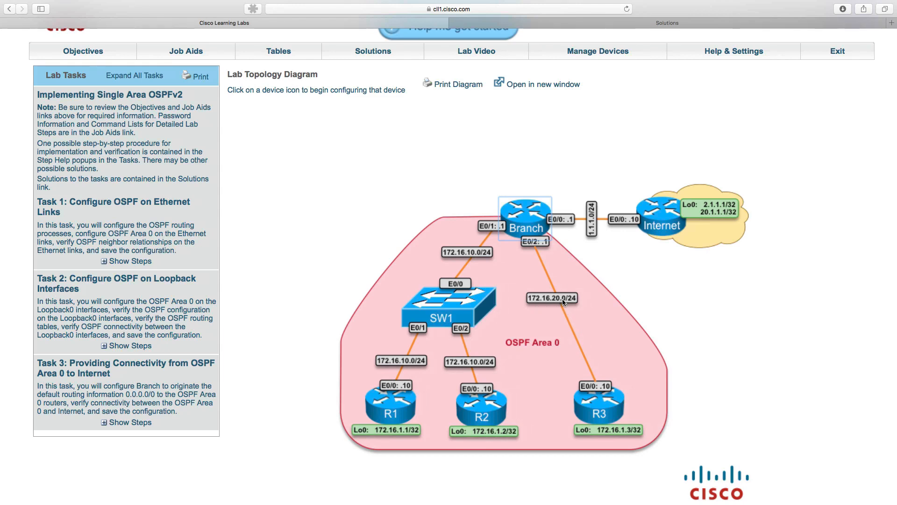
pyautogui.moveTo(572, 303)
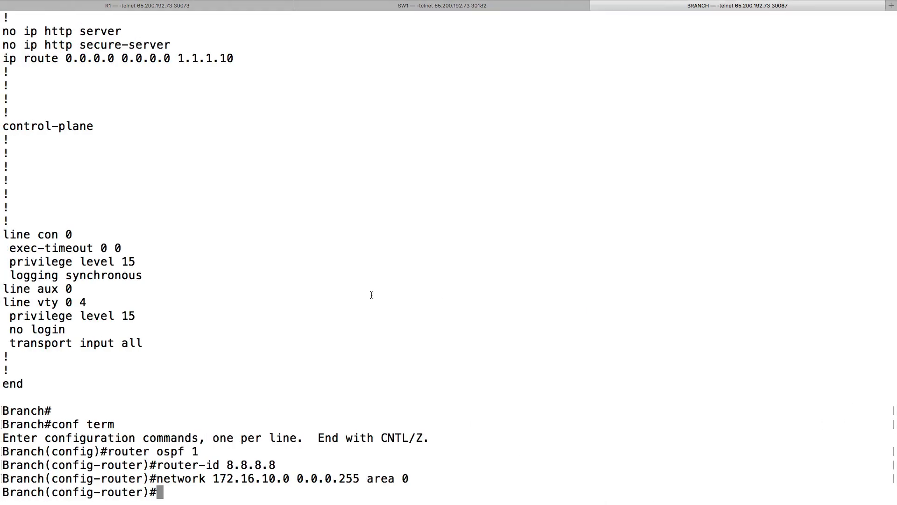
# Step: Place Branch's interface e0/2 into OSPF process 1 area 0 and end configuration
pyautogui.write('int')
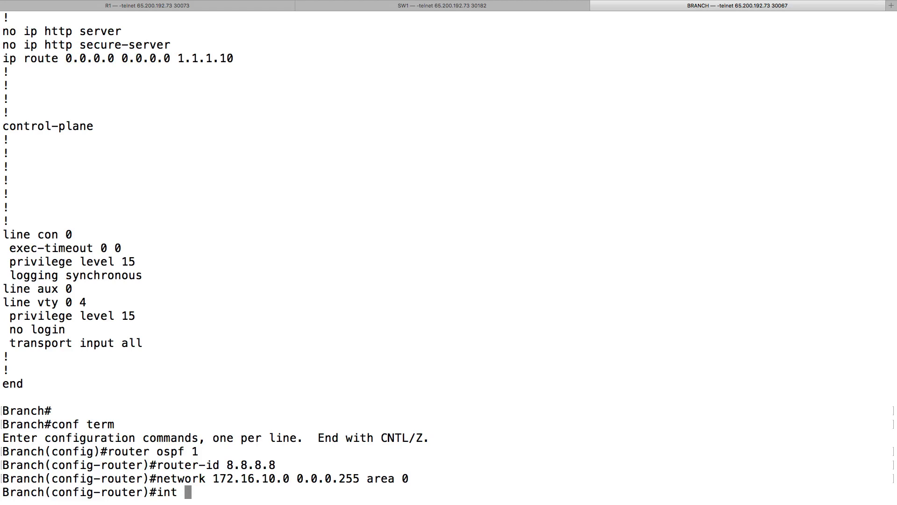
pyautogui.write('e0/2')
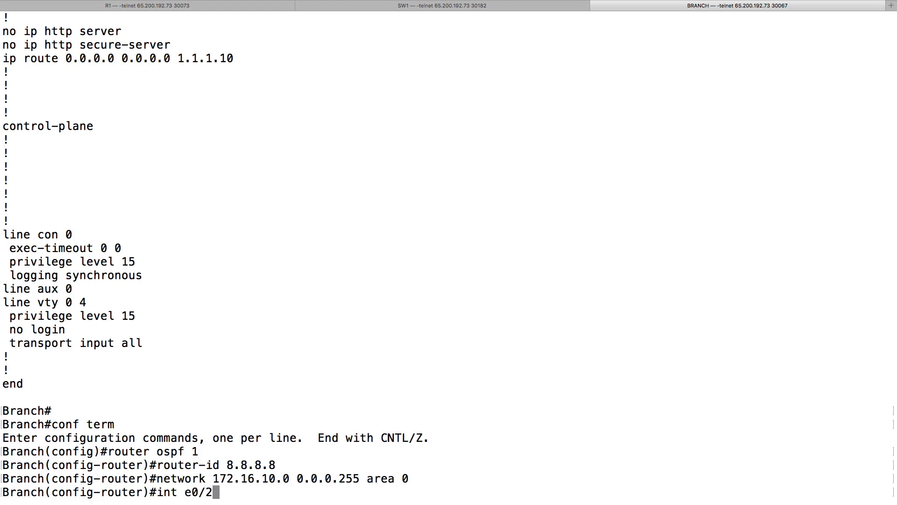
pyautogui.write('ip')
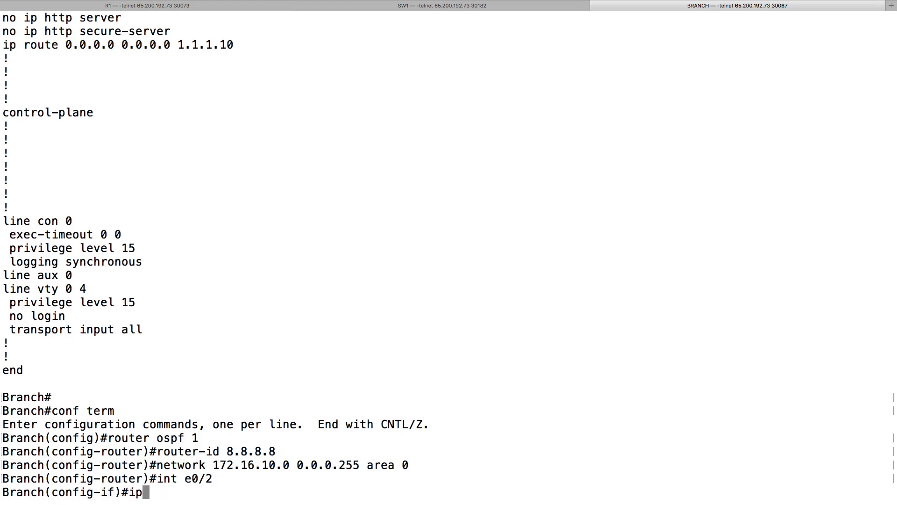
pyautogui.write('ospf 1')
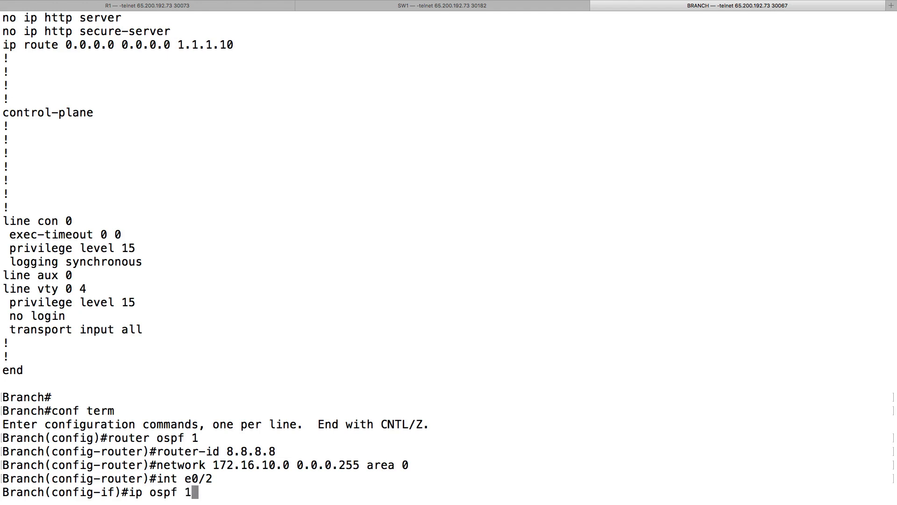
pyautogui.write('area 0')
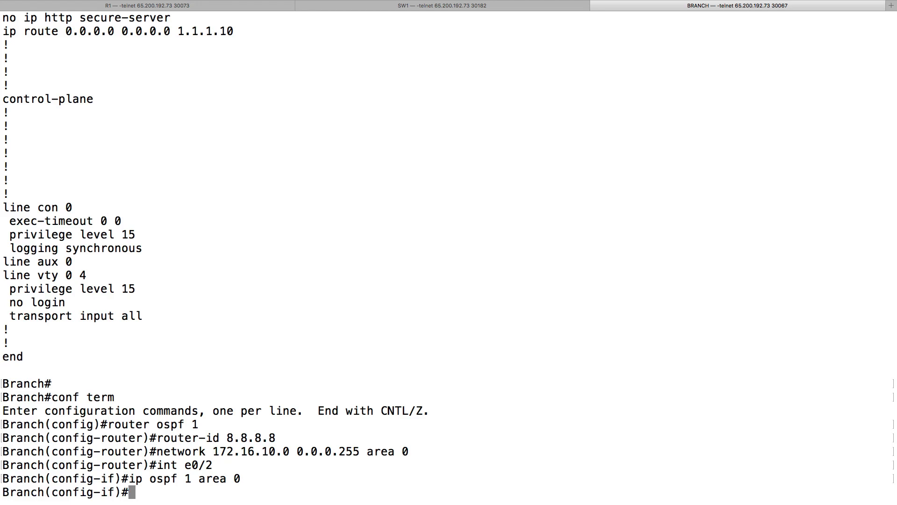
pyautogui.write('end')
pyautogui.write('show ip protocols')
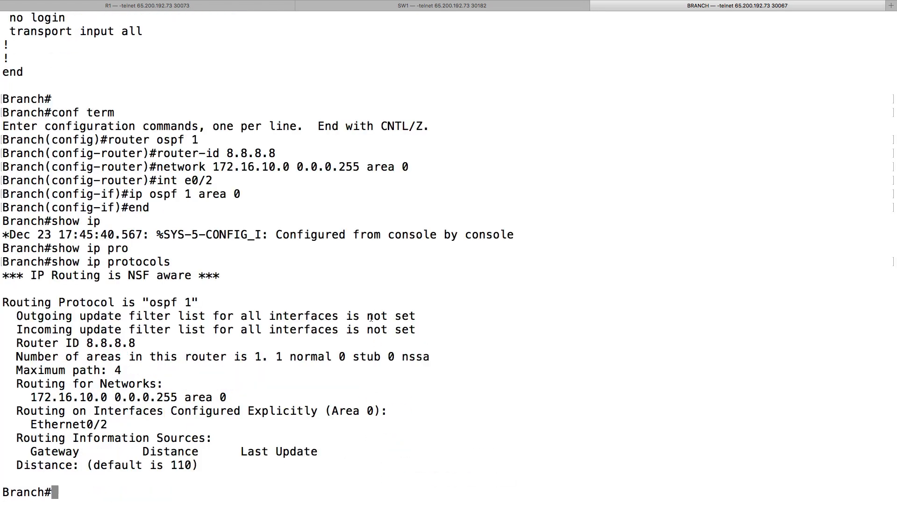
# Step: Verify with show ip ospf interface brief that Et0/1 and Et0/2 are in area 0, then move to R1
pyautogui.moveTo(31, 396); pyautogui.dragTo(210, 397)
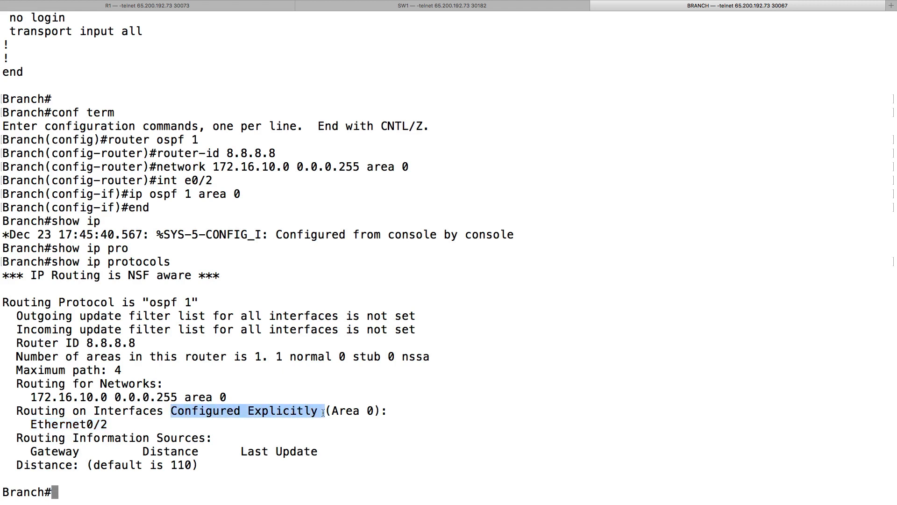
pyautogui.write('show ip ospf in')
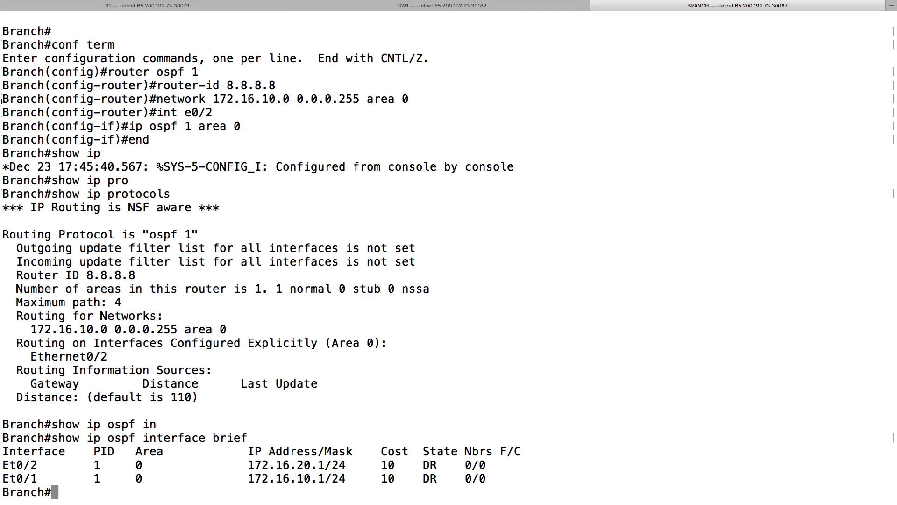
pyautogui.click(146, 6)
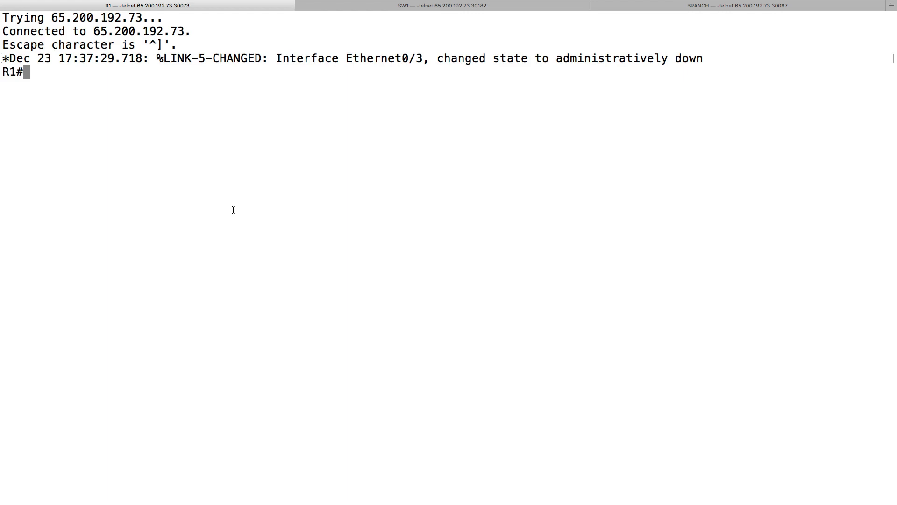
# Step: On R1 enter conf term, router ospf 2 and router-id 1.1.1.1
pyautogui.write('conf term')
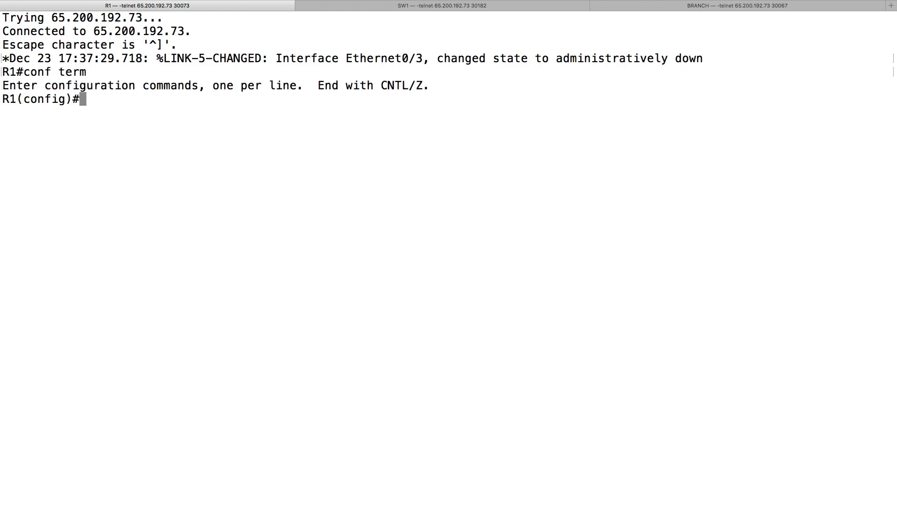
pyautogui.write('router ospf')
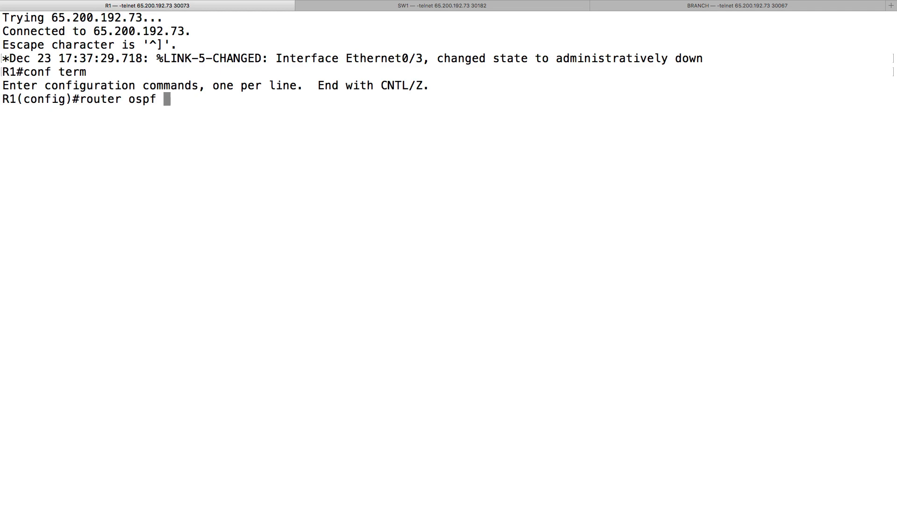
pyautogui.write('2')
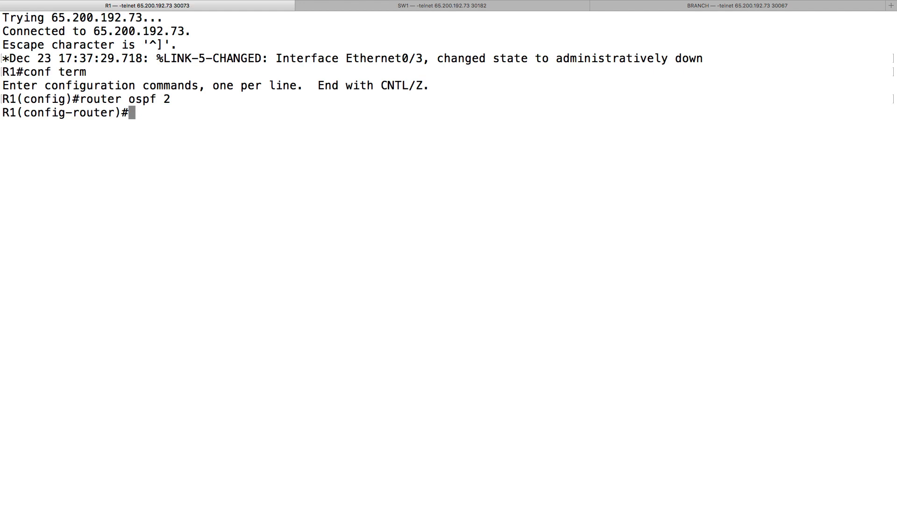
pyautogui.write('router-id 1.1.1.1')
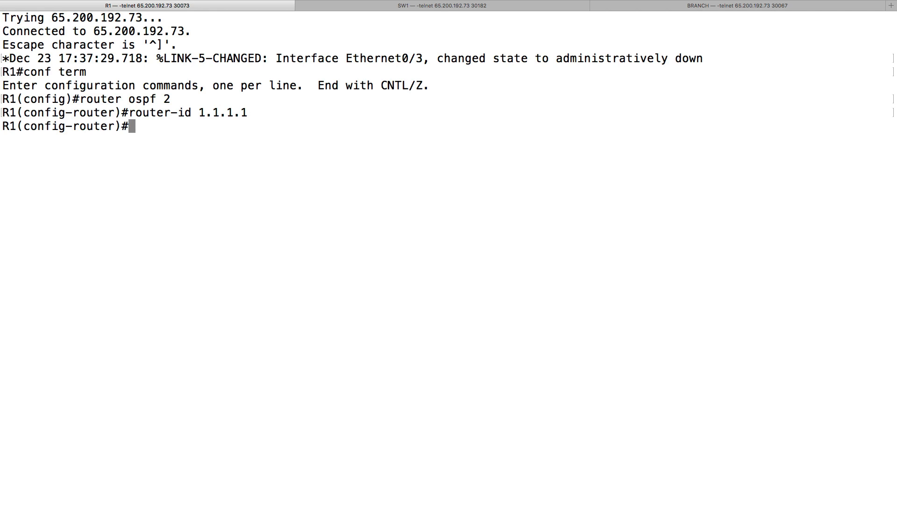
# Step: Add network 0.0.0.0 255.255.255.255 area 0 to place all R1 interfaces in area 0
pyautogui.write('network')
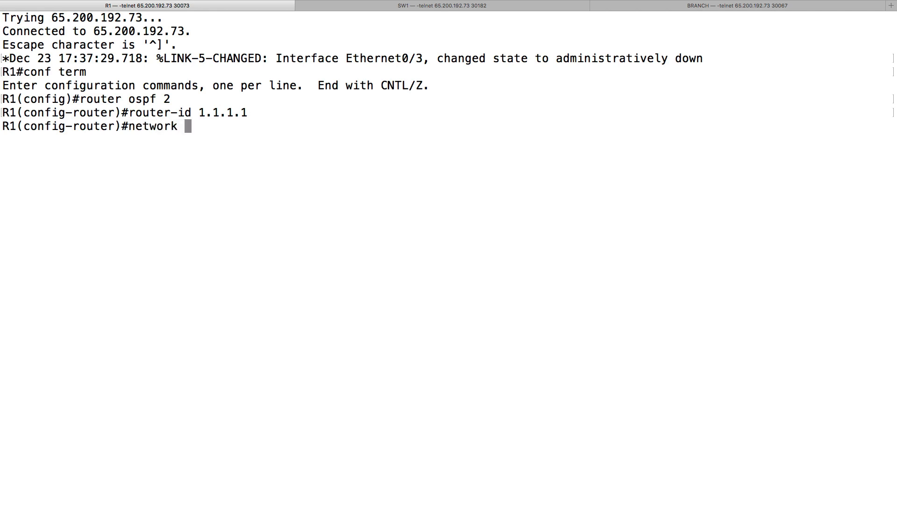
pyautogui.write('0.0.0.0 2')
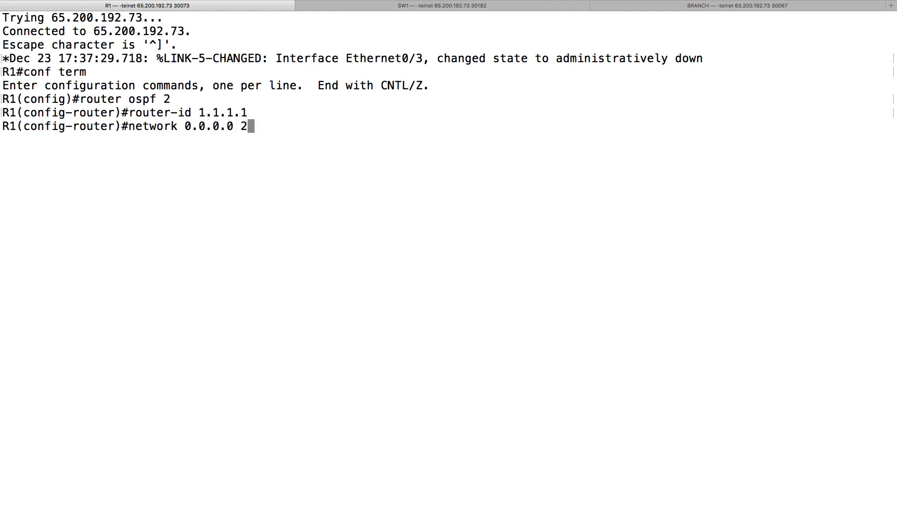
pyautogui.write('55.255.')
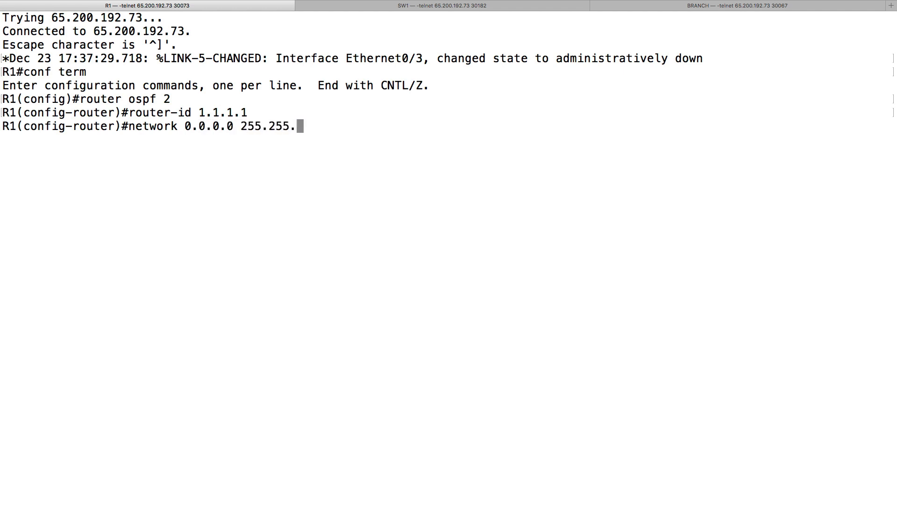
pyautogui.write('255.255 area 0')
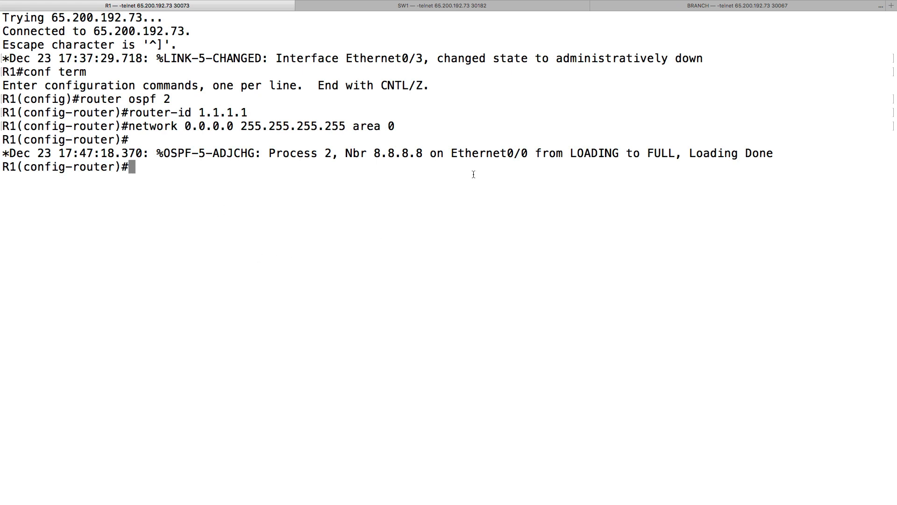
# Step: Verify R1 with show ip ospf interface brief and show ip ospf neighbor, confirming 8.8.8.8 FULL/DR, then return to the topology
pyautogui.doubleClick(594, 152)
pyautogui.write('end')
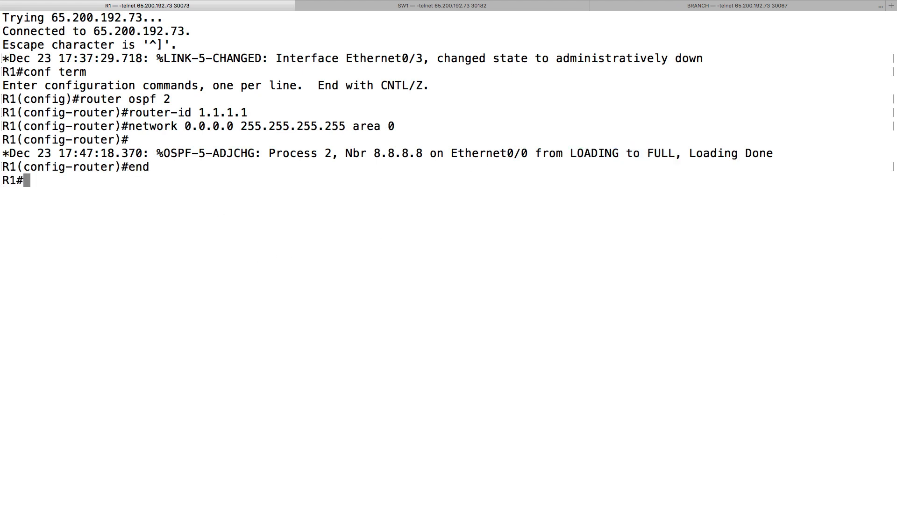
pyautogui.write('show ip ospf interface brief')
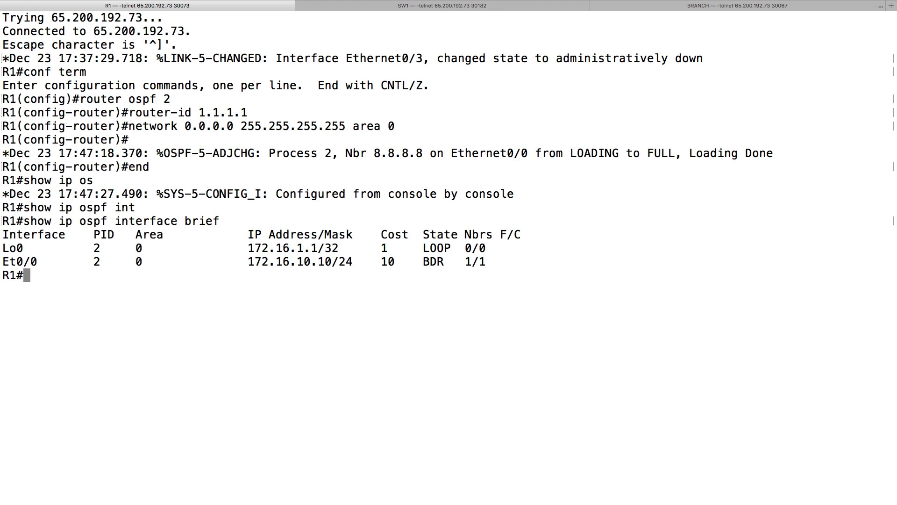
pyautogui.write('show ip ospf neighbor')
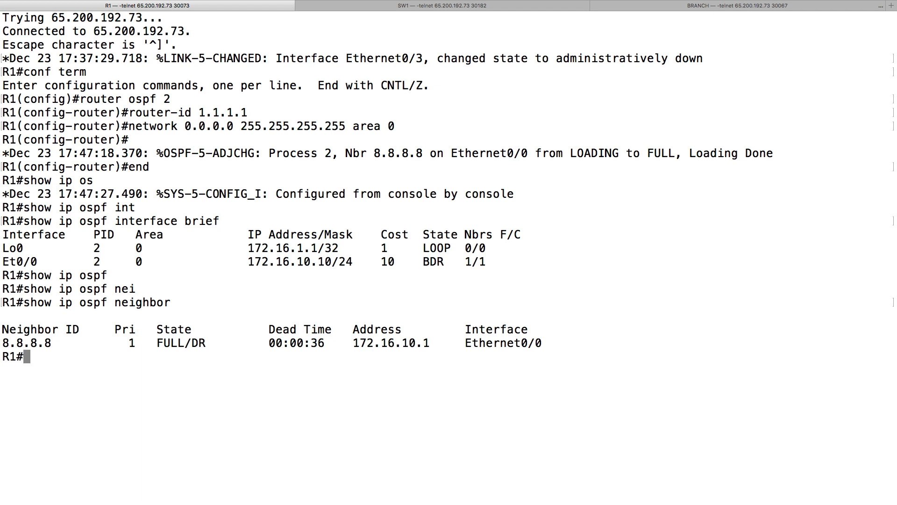
pyautogui.moveTo(434, 149)
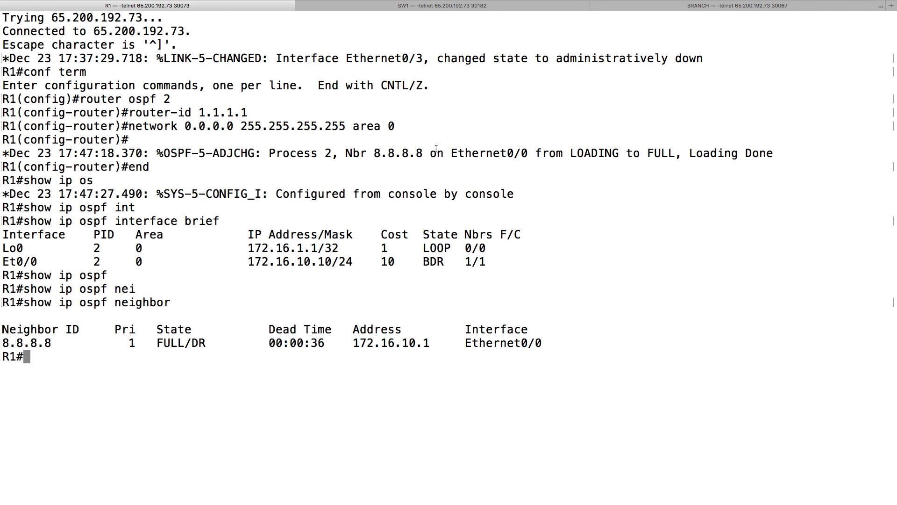
pyautogui.moveTo(435, 147)
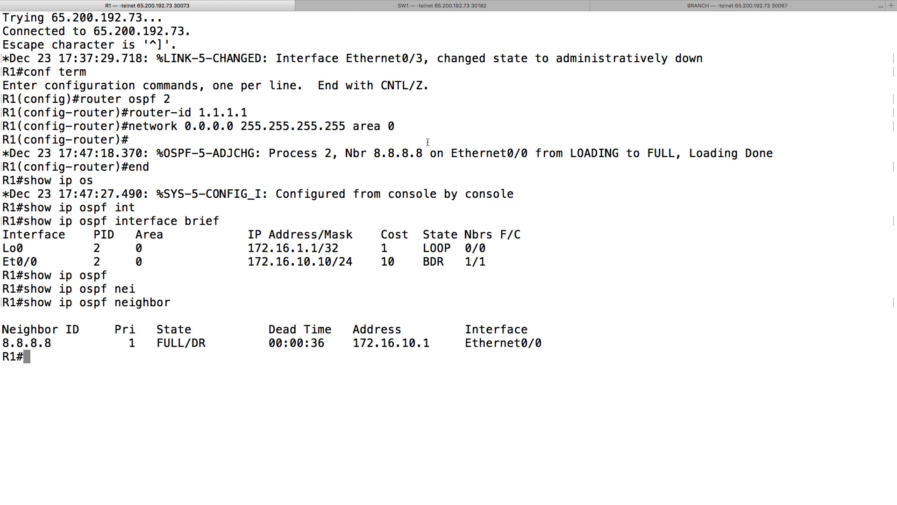
pyautogui.click(440, 5)
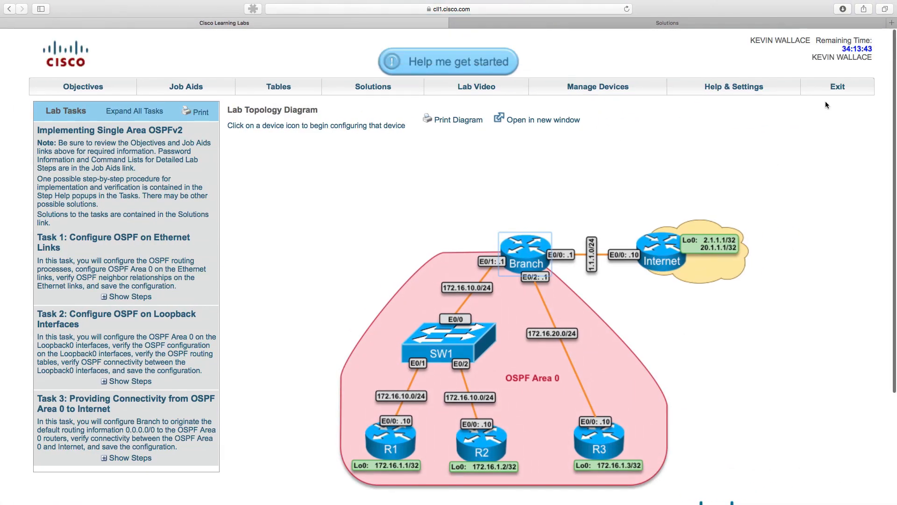
# Step: Exit the OSPF lab to the account home page and look through the CCNP SWITCH package's labs
pyautogui.click(836, 86)
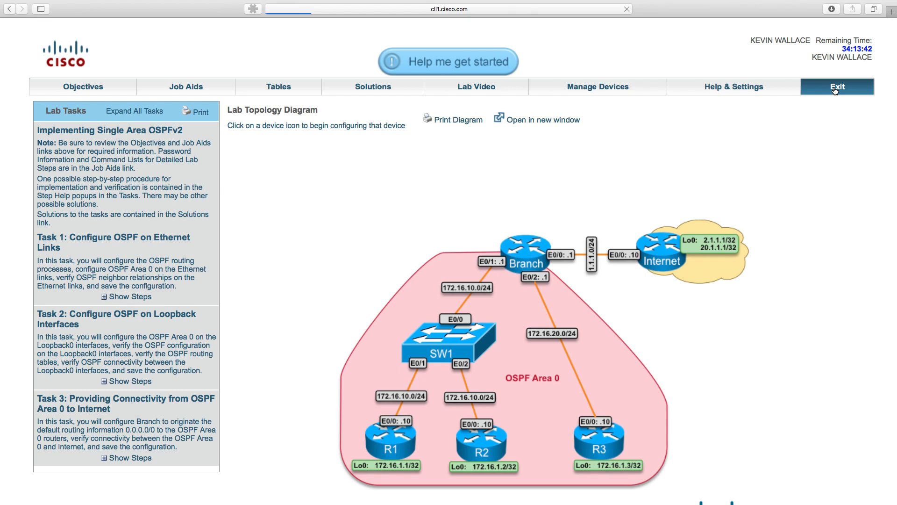
pyautogui.click(836, 86)
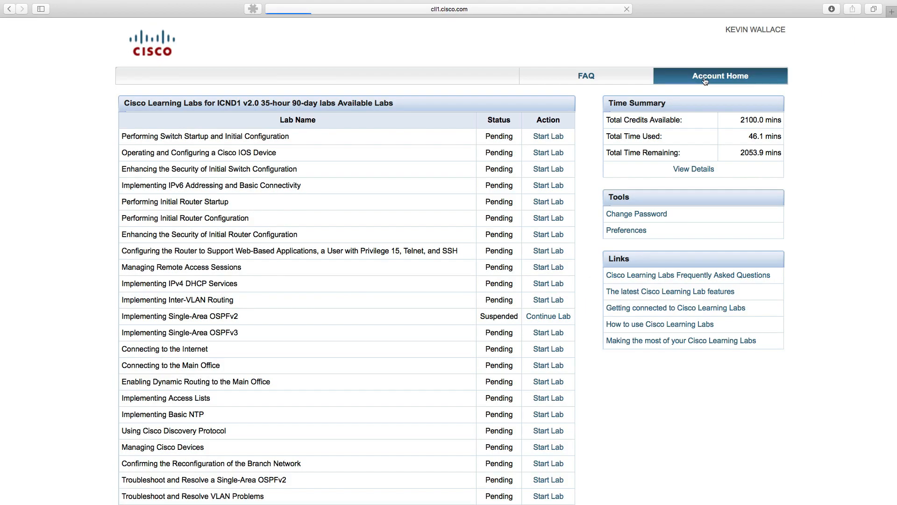
pyautogui.click(720, 75)
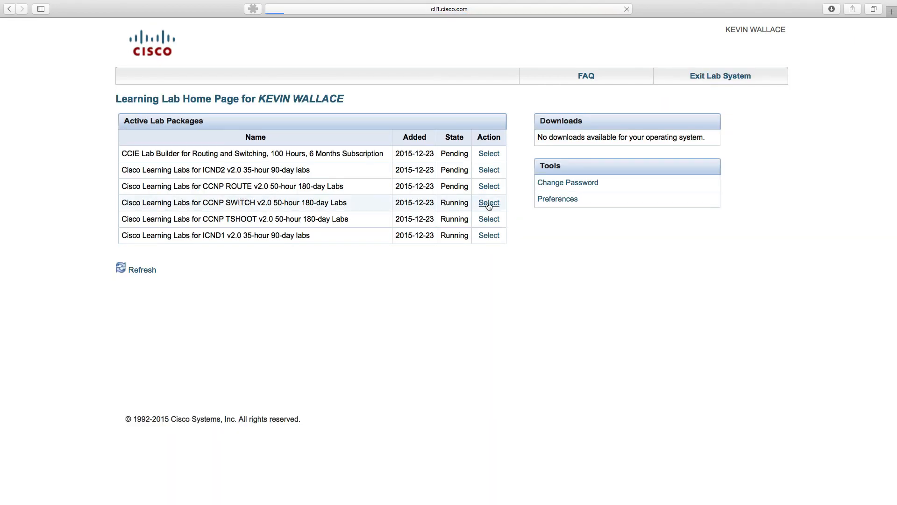
pyautogui.click(488, 203)
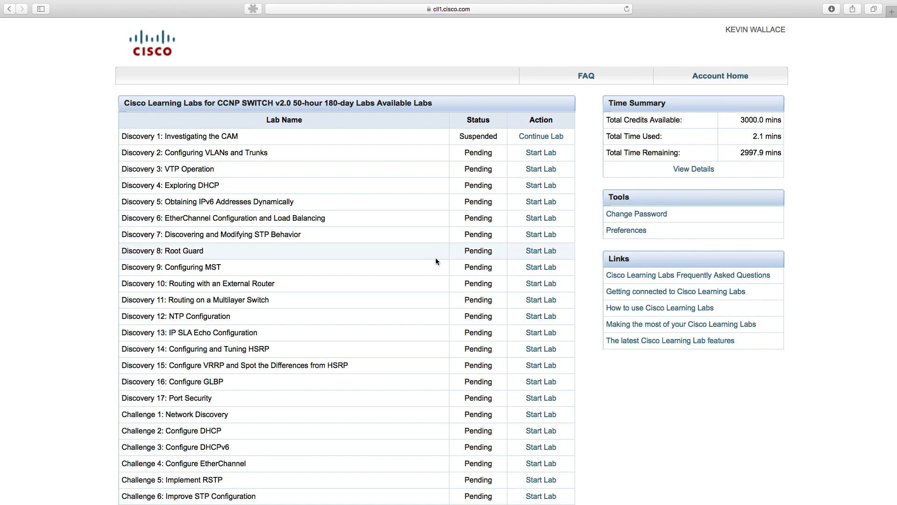
pyautogui.scroll(-3)
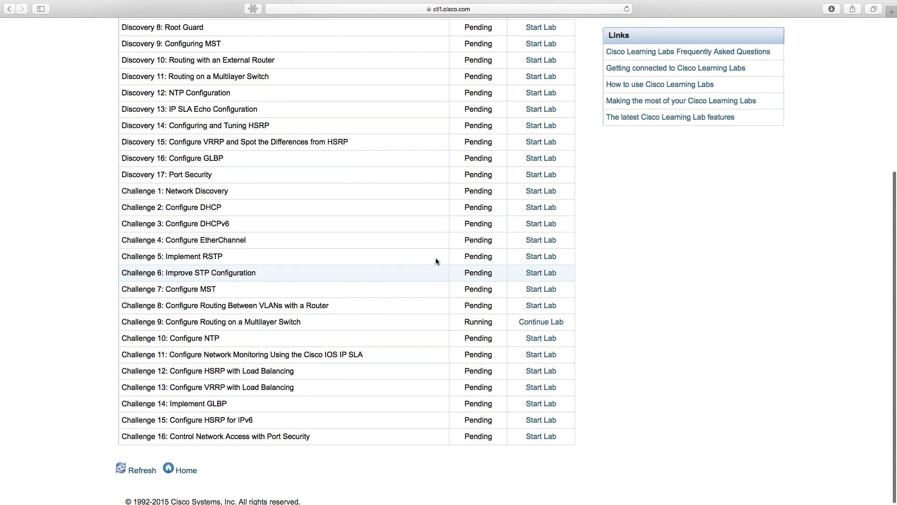
pyautogui.scroll(-3)
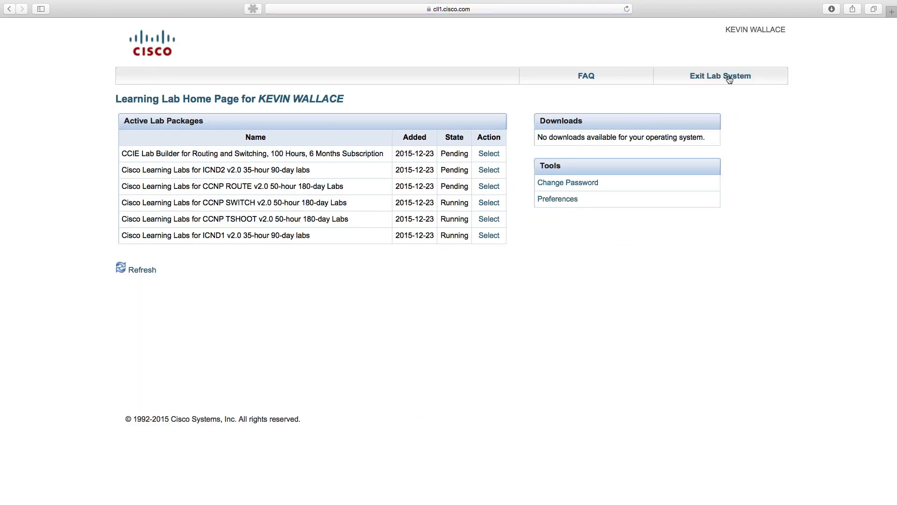
pyautogui.moveTo(570, 147)
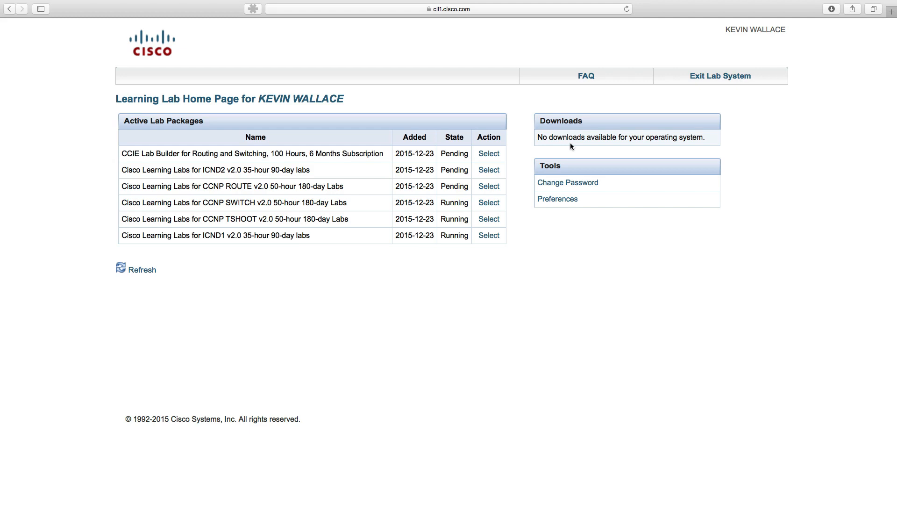
pyautogui.moveTo(564, 151)
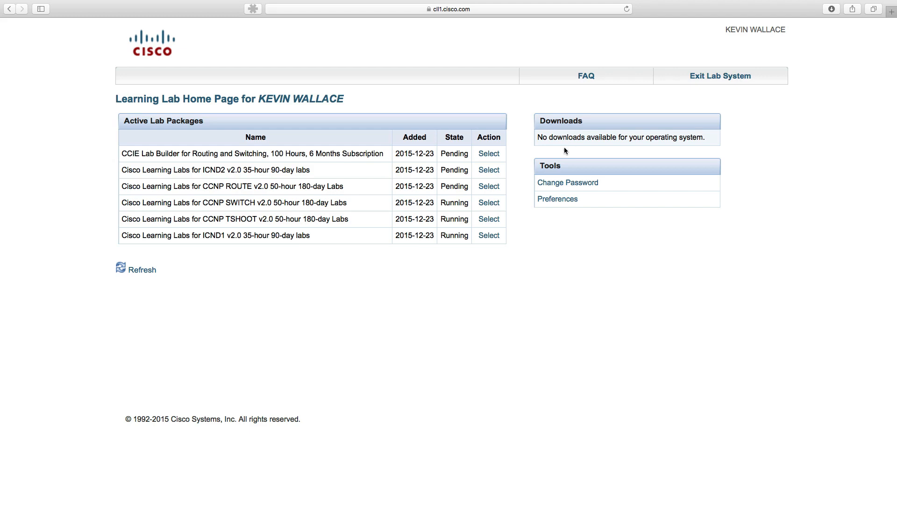
# Step: Select the CCNP TSHOOT package and start Challenge 4: First Troubleshooting at TINC Garbage Disposal Ltd
pyautogui.click(489, 219)
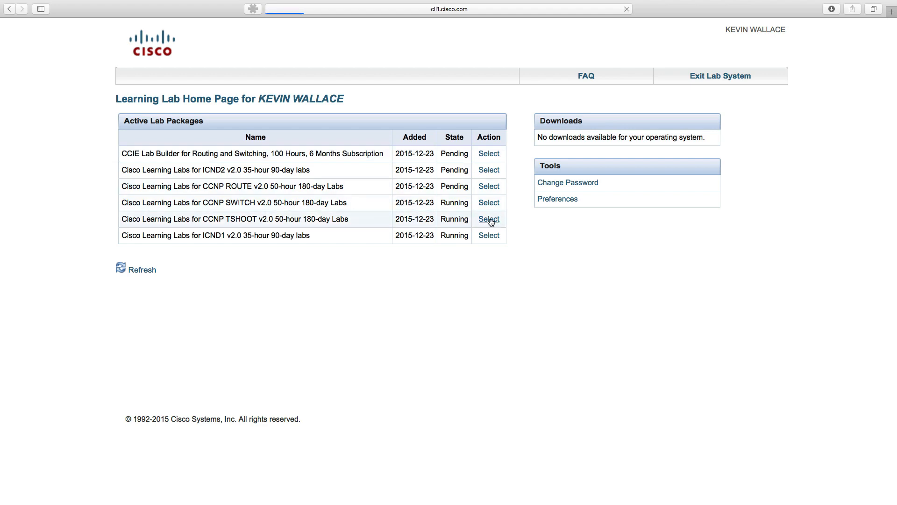
pyautogui.click(489, 218)
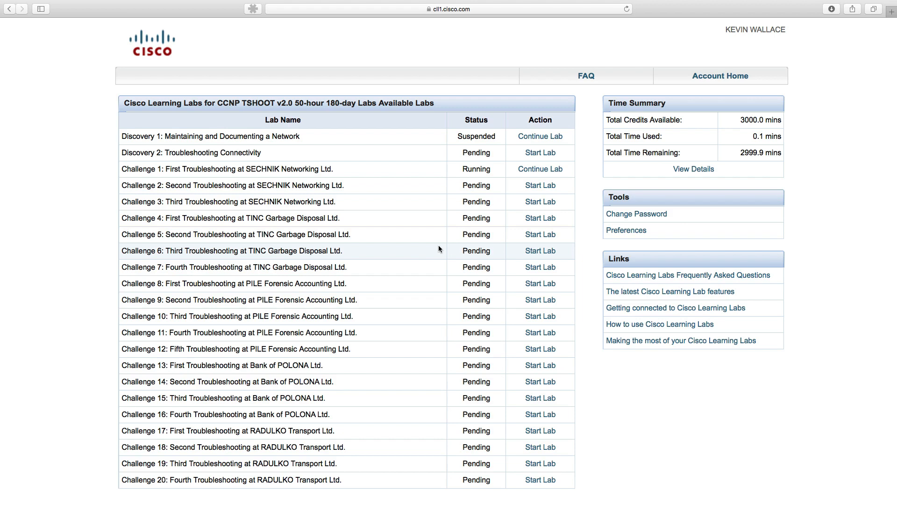
pyautogui.doubleClick(263, 169)
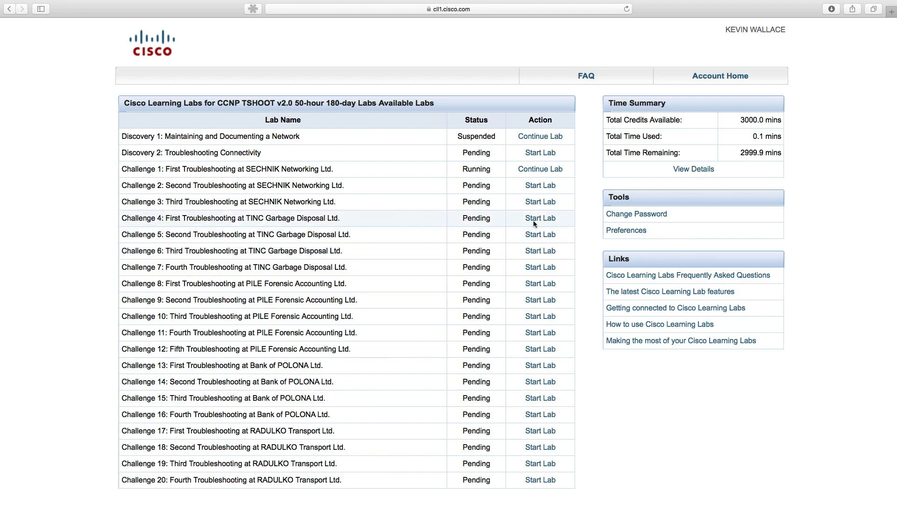
pyautogui.click(539, 218)
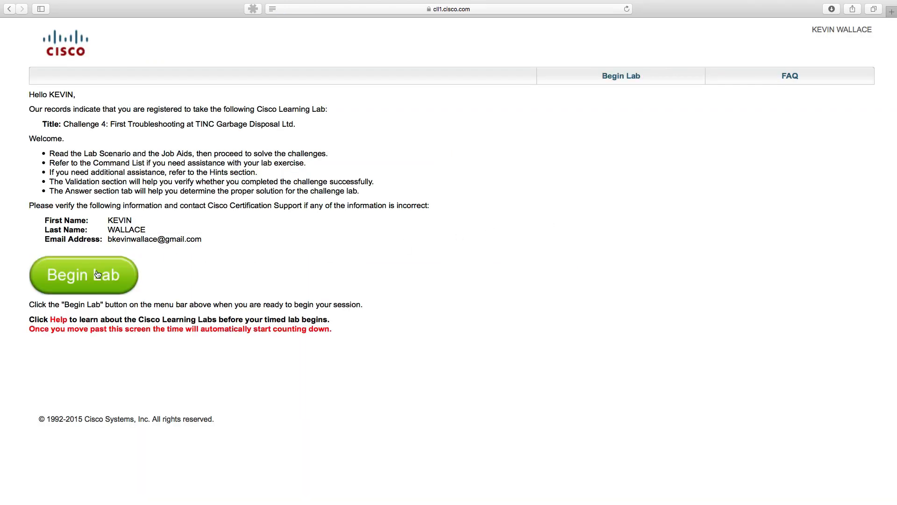
# Step: Begin the timed Challenge 4 session and read its scenario, highlighting SECHNIK Networking and 'GW2 does not serve'
pyautogui.click(83, 275)
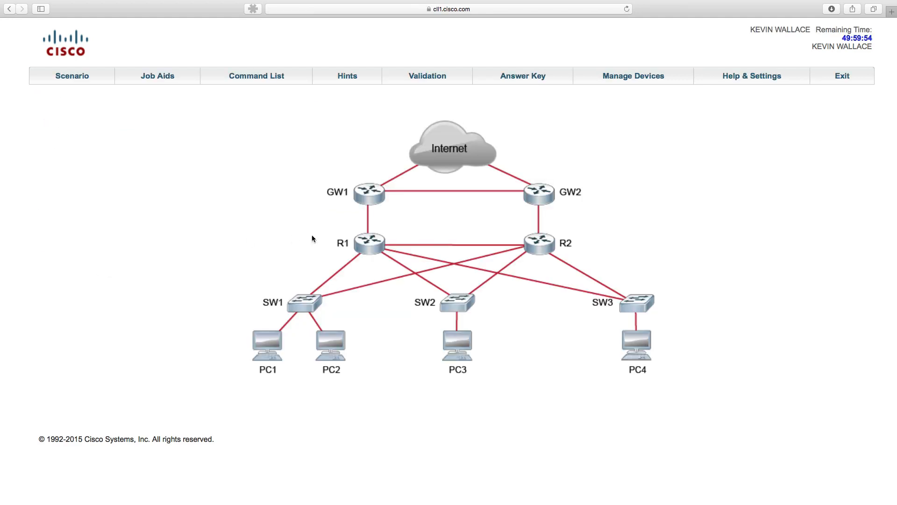
pyautogui.click(72, 76)
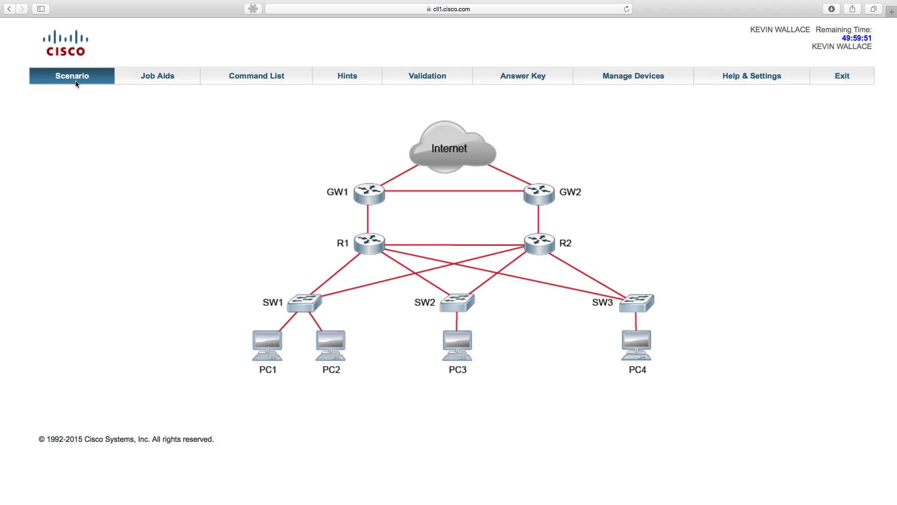
pyautogui.click(72, 75)
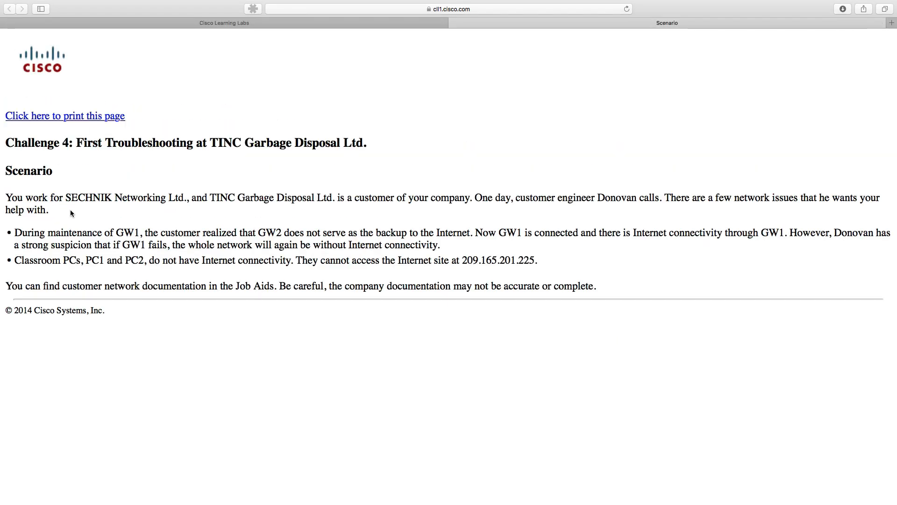
pyautogui.moveTo(70, 198); pyautogui.dragTo(175, 197)
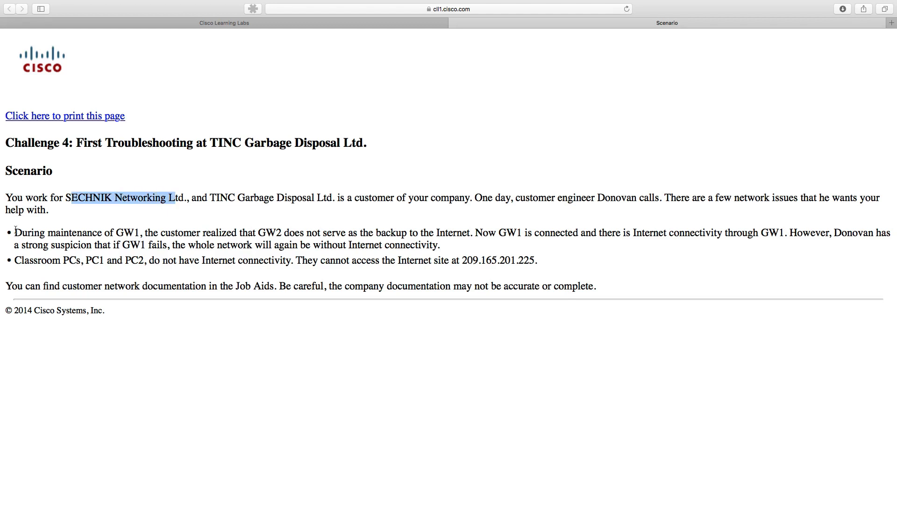
pyautogui.moveTo(14, 232); pyautogui.dragTo(140, 233)
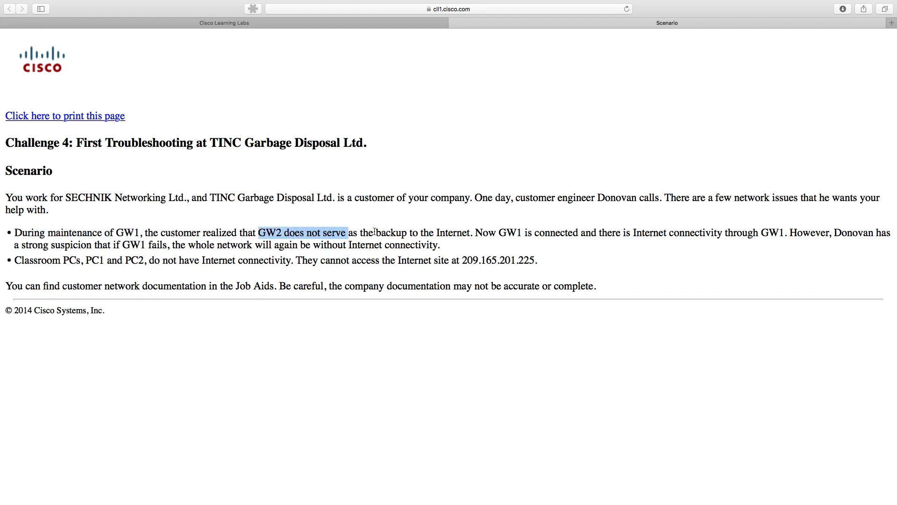
pyautogui.moveTo(345, 233); pyautogui.dragTo(473, 233)
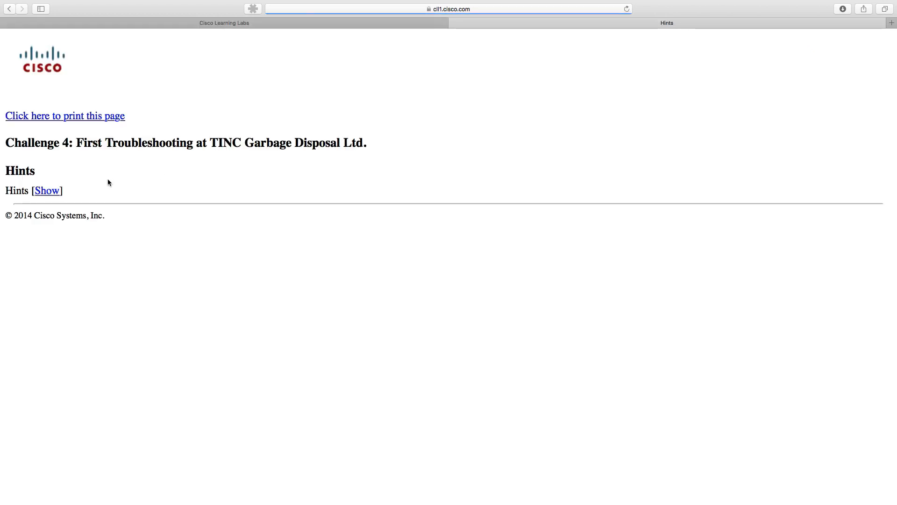
# Step: Go back from the Hints page to the Challenge 4 network topology diagram
pyautogui.click(48, 190)
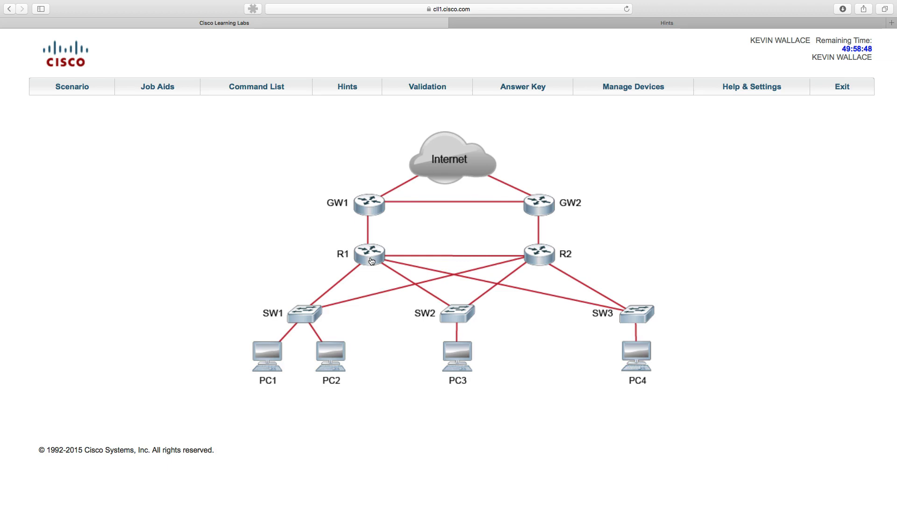
pyautogui.moveTo(370, 221)
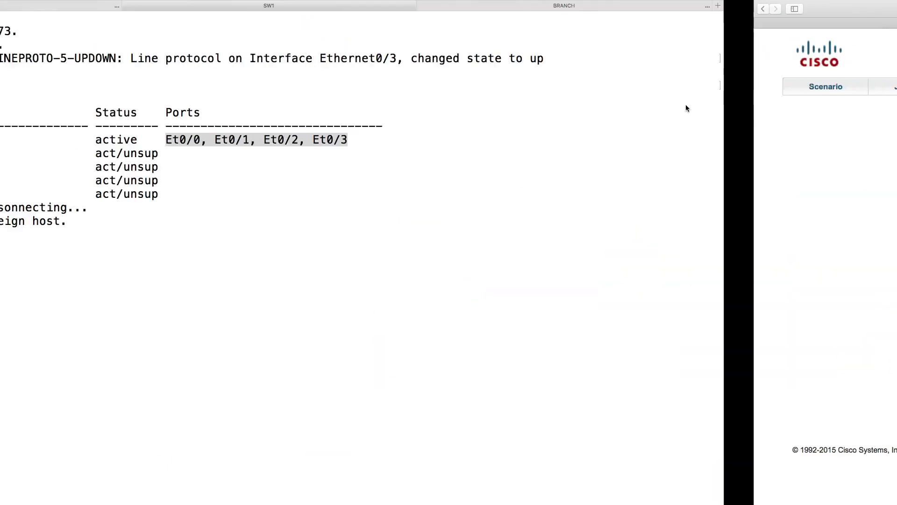
# Step: Switch to the telnet 65.200.192.76 console showing BGP neighbors up and enter enable mode
pyautogui.click(140, 5)
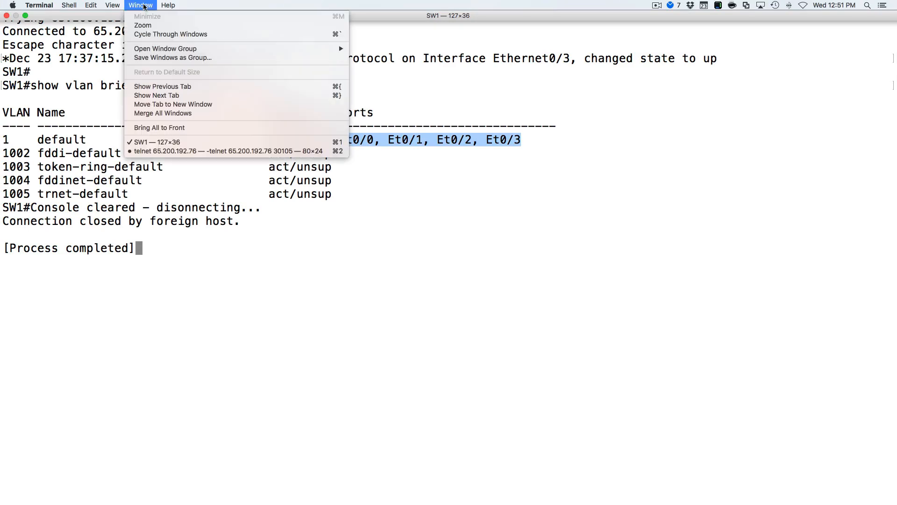
pyautogui.moveTo(247, 113)
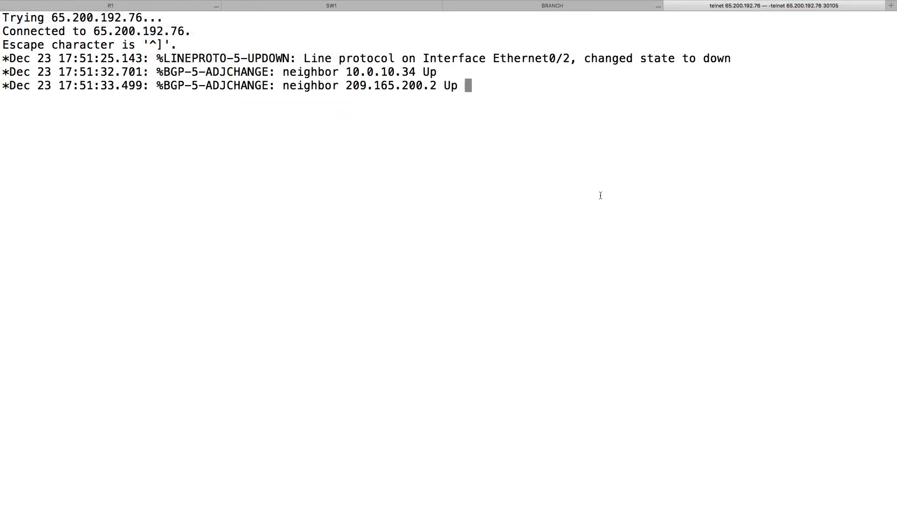
pyautogui.write('ena')
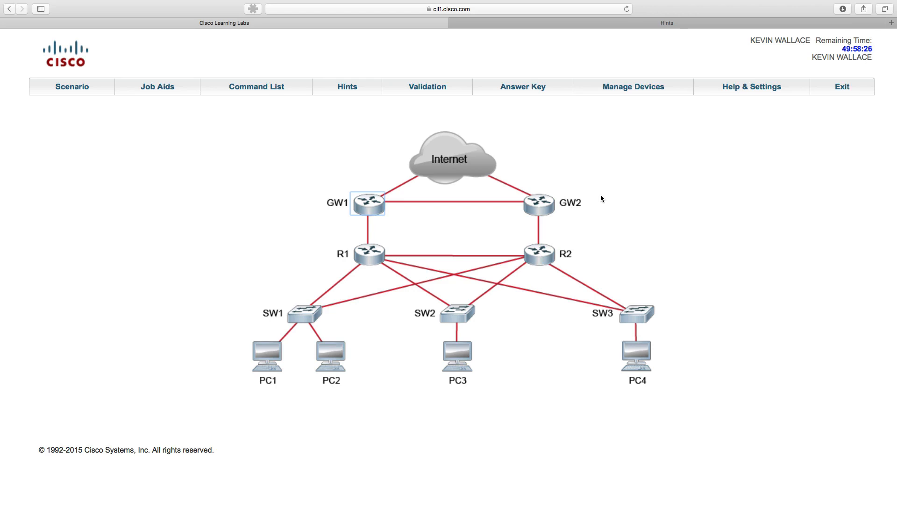
pyautogui.moveTo(585, 195)
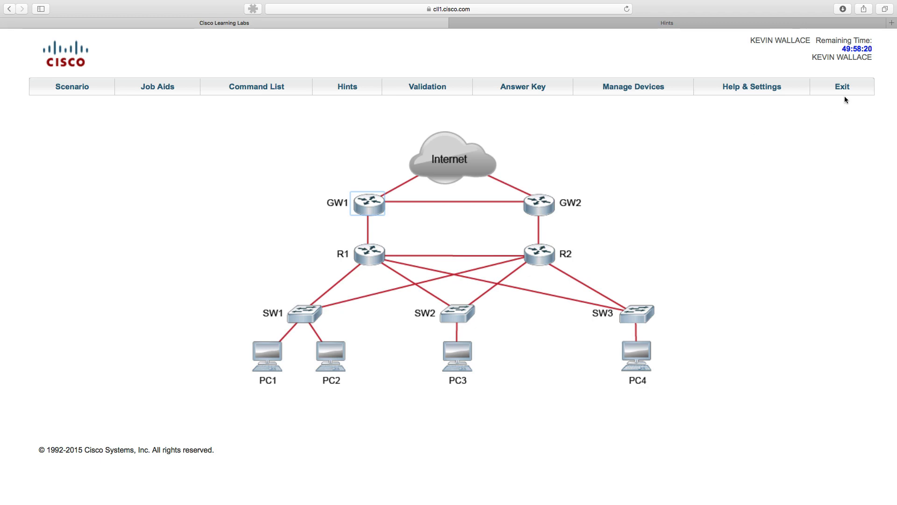
# Step: Exit Challenge 4 leaving it suspended, return to Account Home and highlight the ICND1 package's 35-hour 90-day duration
pyautogui.click(842, 86)
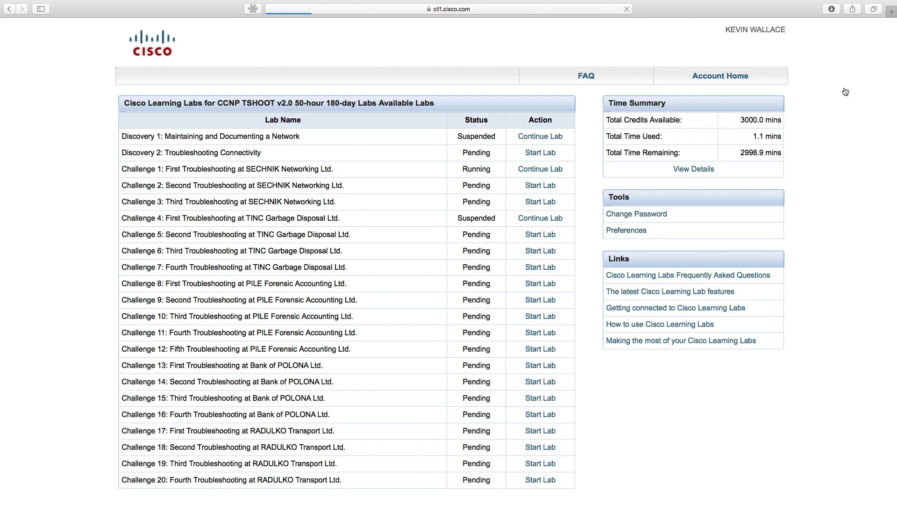
pyautogui.click(720, 76)
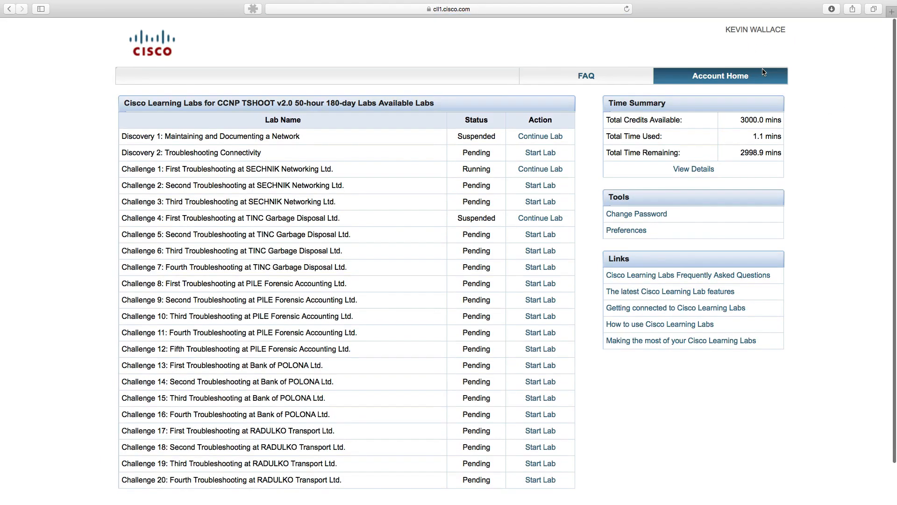
pyautogui.moveTo(758, 78)
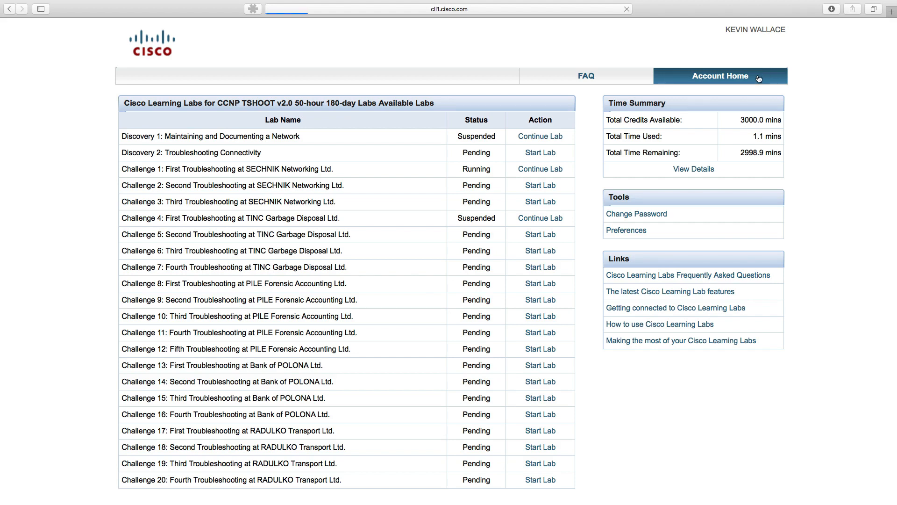
pyautogui.click(720, 75)
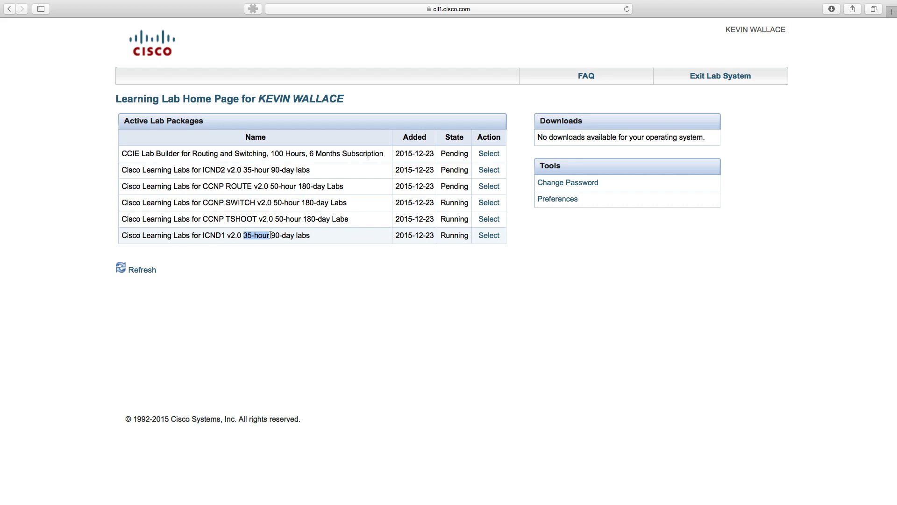
pyautogui.moveTo(245, 236); pyautogui.dragTo(309, 235)
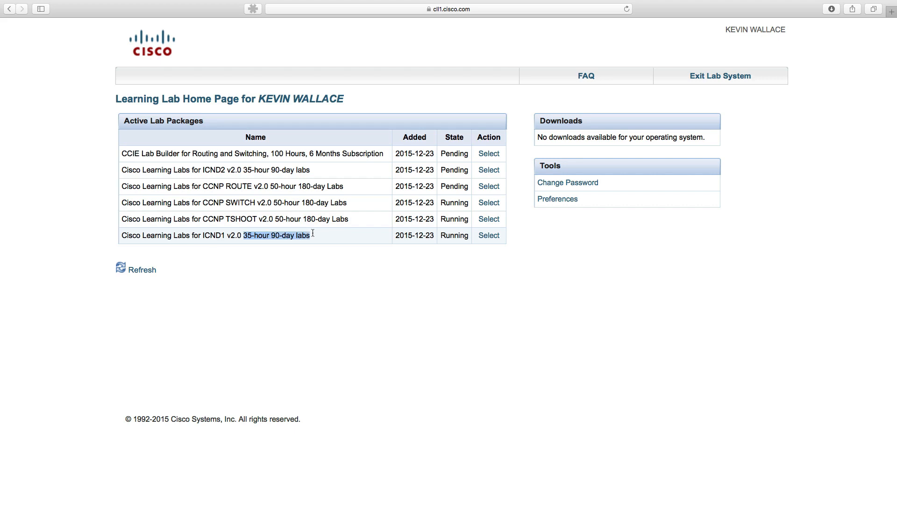